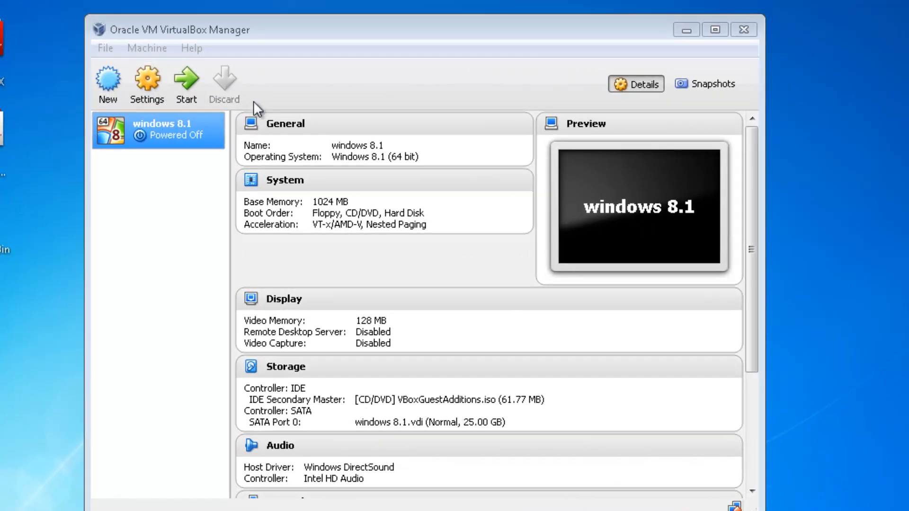
{"action": "mouse_move", "coordinate": [108, 84]}
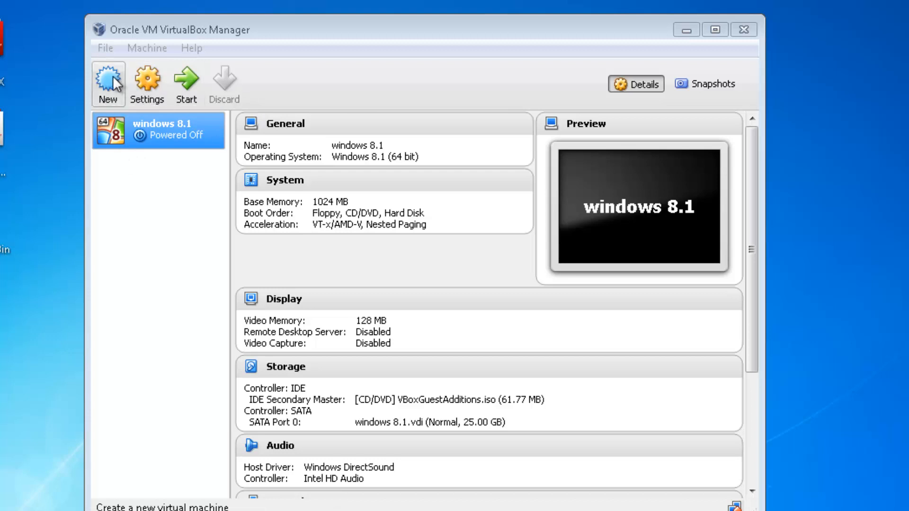
Create a new virtual machine named 'ubuntu', detected as Linux Ubuntu (64 bit).
{"action": "left_click", "coordinate": [108, 83]}
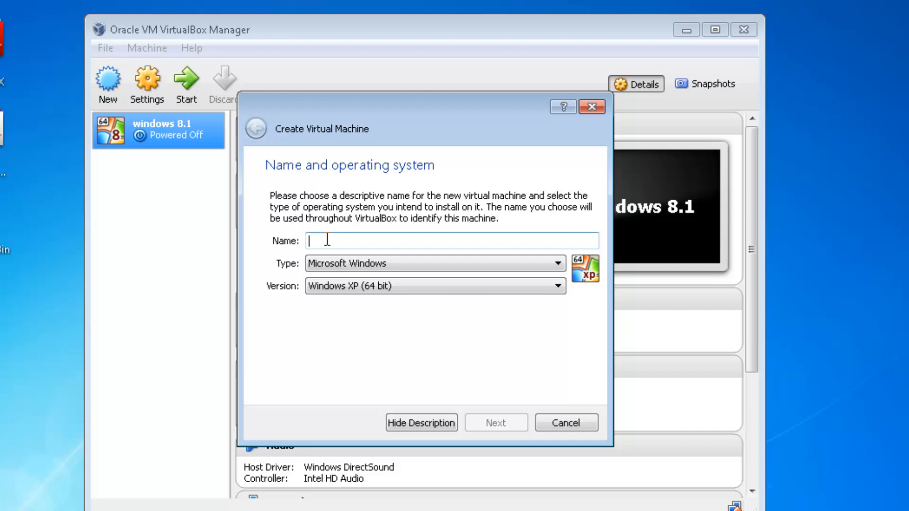
{"action": "type", "text": "u"}
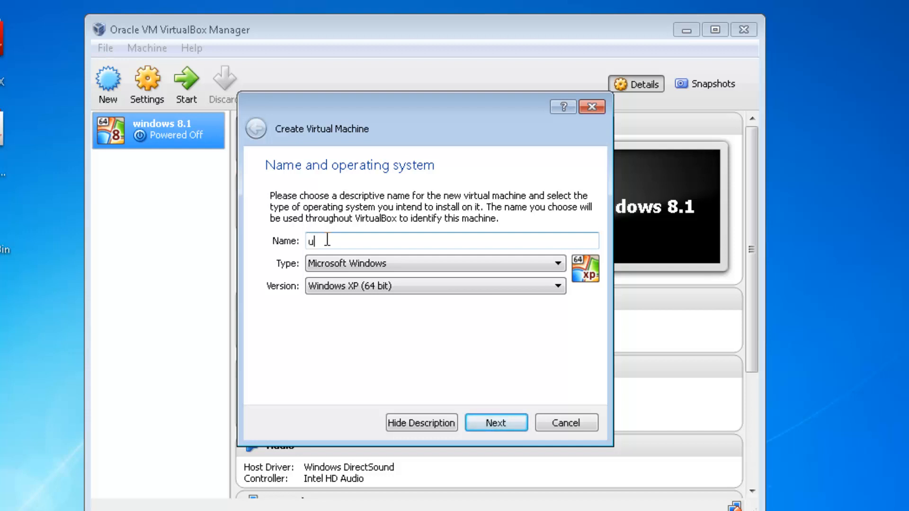
{"action": "type", "text": "buntu"}
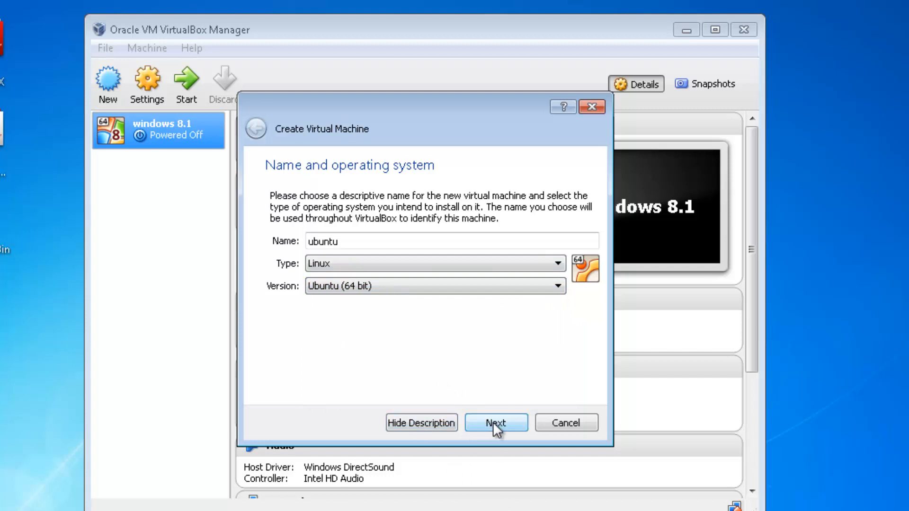
Try higher memory toward 1024 MB, then return the slider to 512 MB.
{"action": "left_click", "coordinate": [495, 423]}
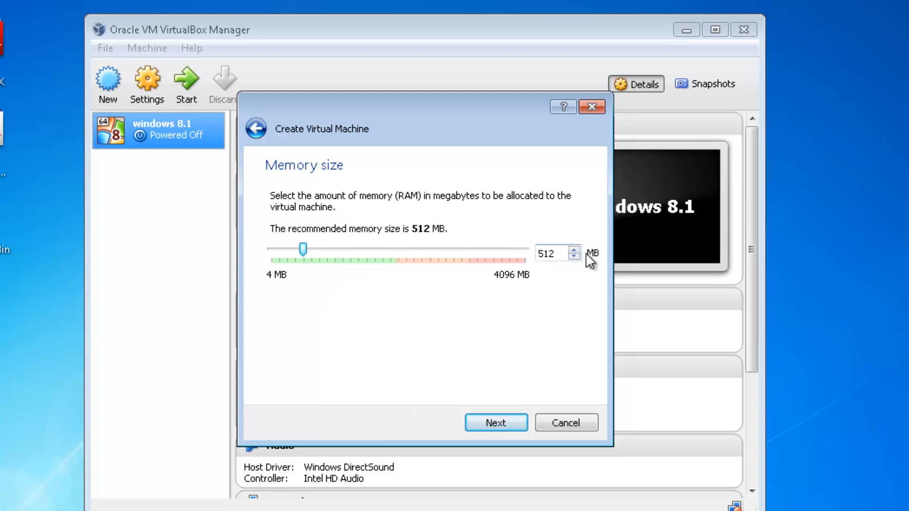
{"action": "mouse_move", "coordinate": [327, 284]}
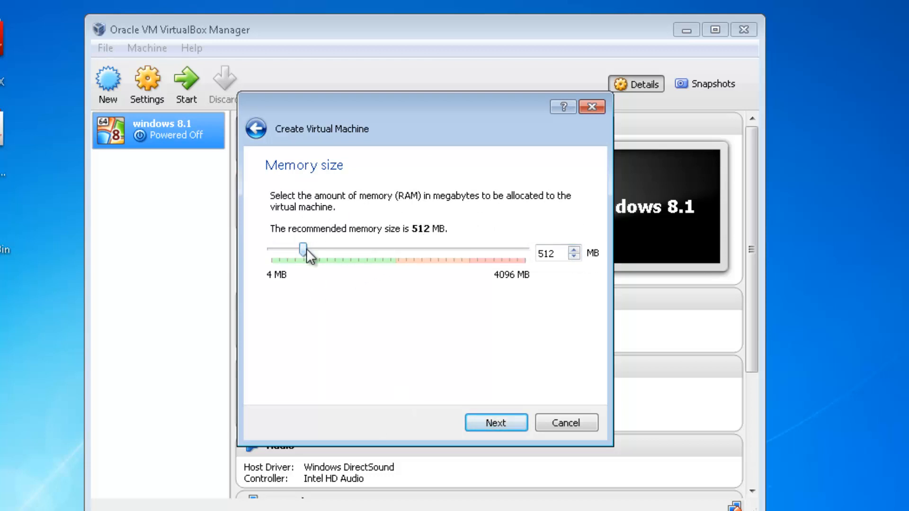
{"action": "left_click_drag", "start_coordinate": [301, 250], "coordinate": [323, 250]}
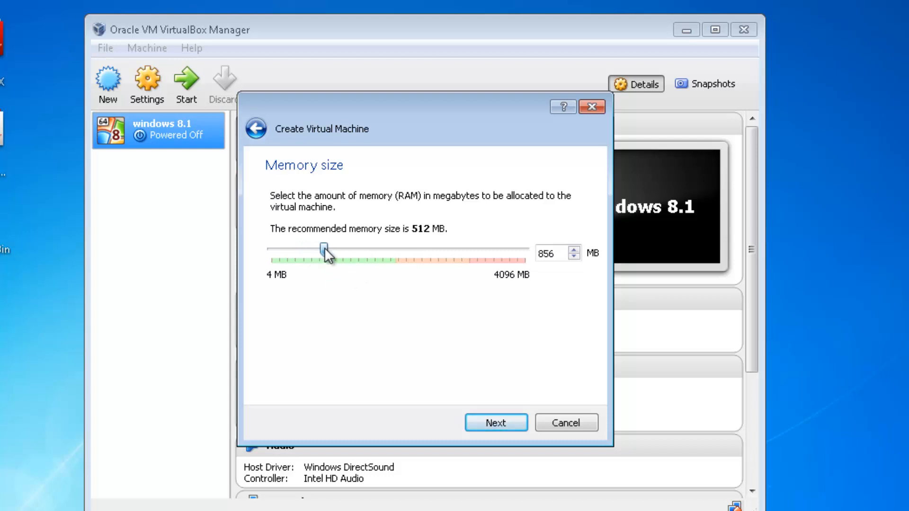
{"action": "left_click_drag", "start_coordinate": [323, 248], "coordinate": [333, 248]}
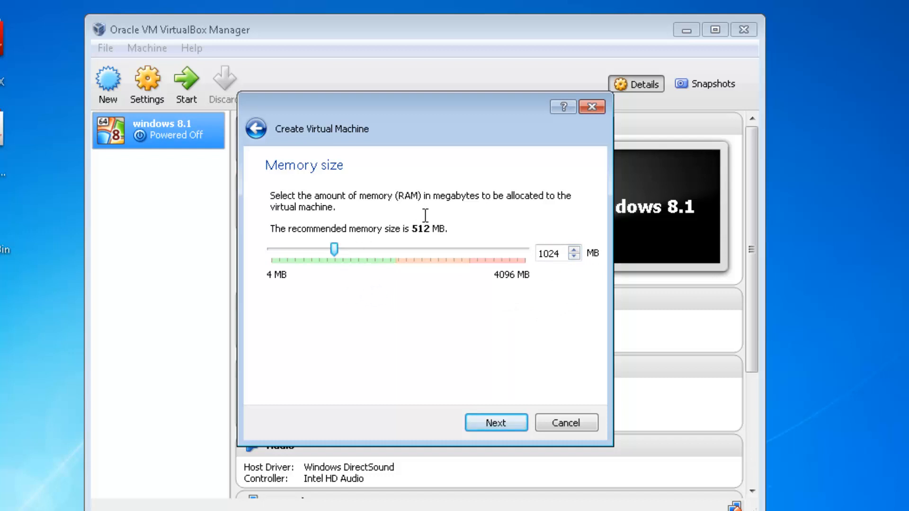
{"action": "left_click_drag", "start_coordinate": [333, 248], "coordinate": [325, 248]}
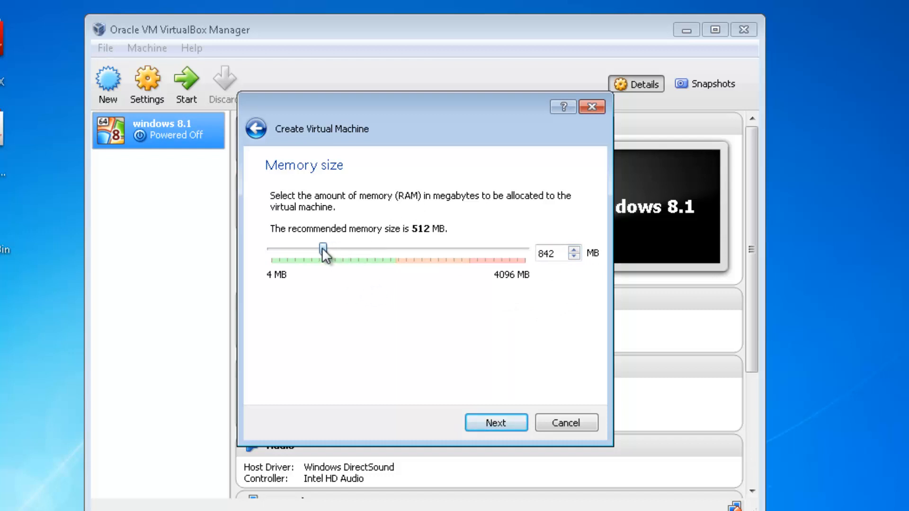
{"action": "left_click_drag", "start_coordinate": [325, 248], "coordinate": [310, 248]}
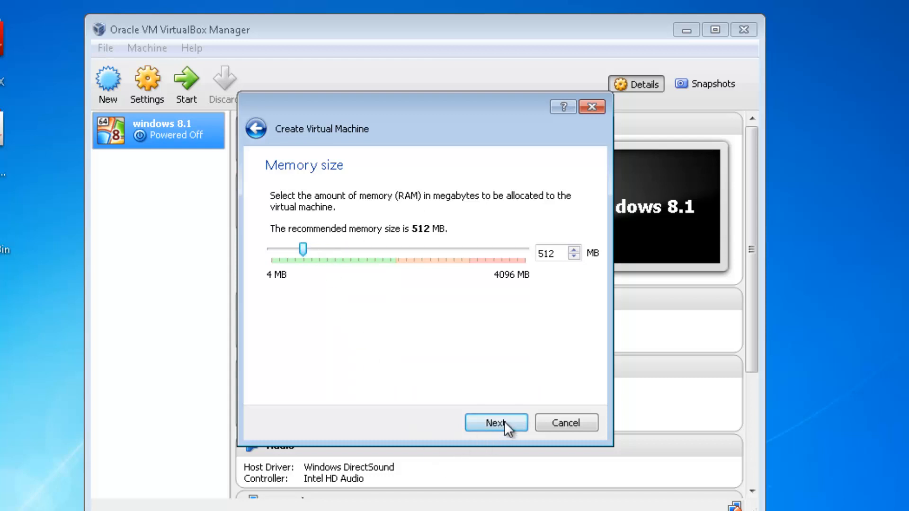
Confirm 512 MB memory and keep 'Create a virtual hard drive now' selected.
{"action": "left_click", "coordinate": [496, 422]}
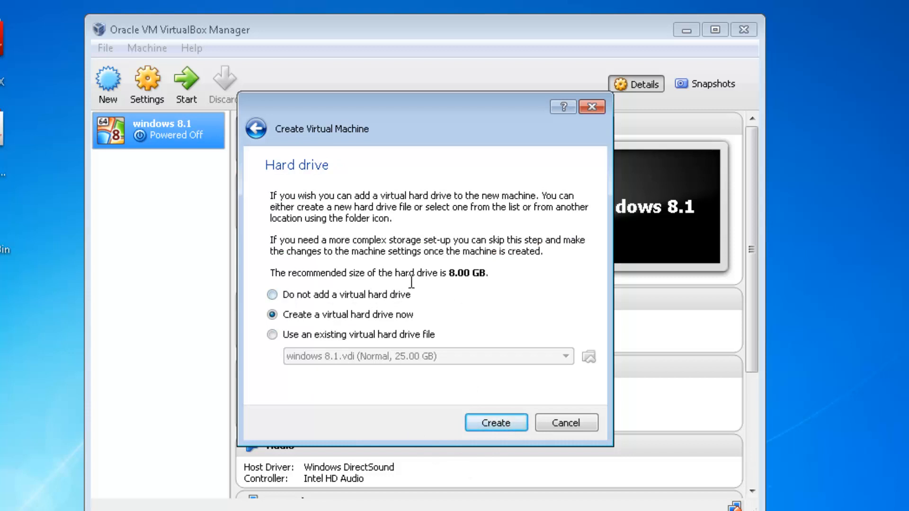
{"action": "mouse_move", "coordinate": [474, 291]}
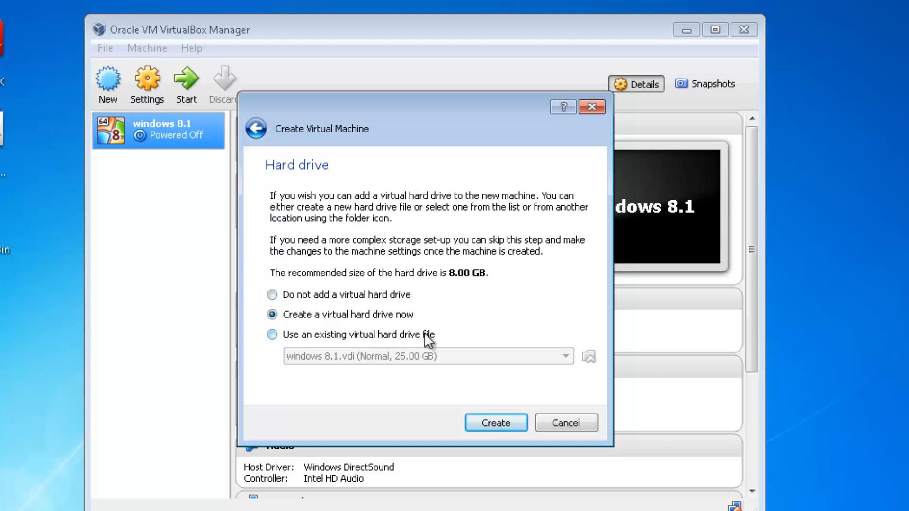
{"action": "mouse_move", "coordinate": [454, 341]}
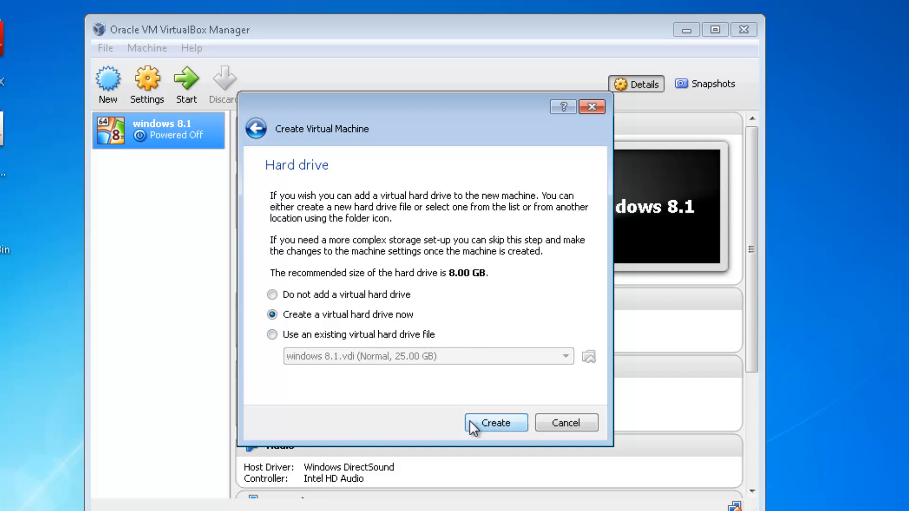
{"action": "mouse_move", "coordinate": [362, 345]}
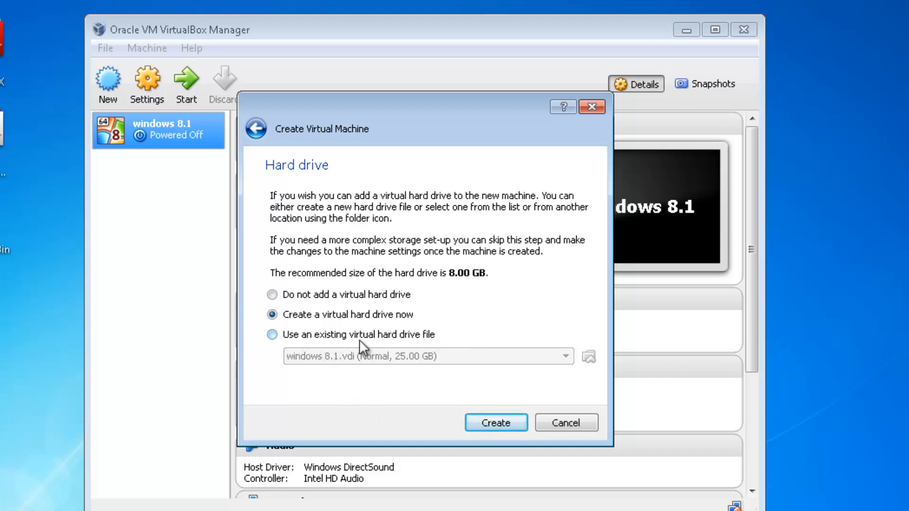
{"action": "mouse_move", "coordinate": [393, 364]}
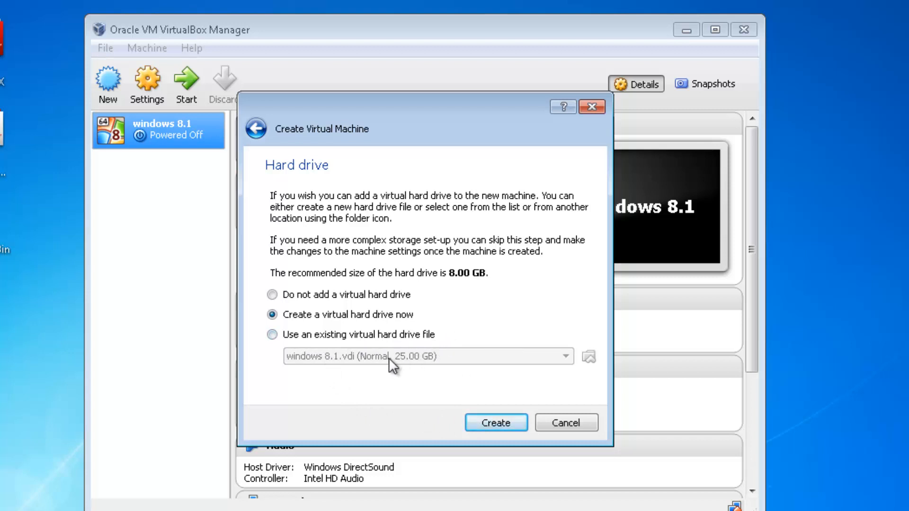
{"action": "mouse_move", "coordinate": [359, 369]}
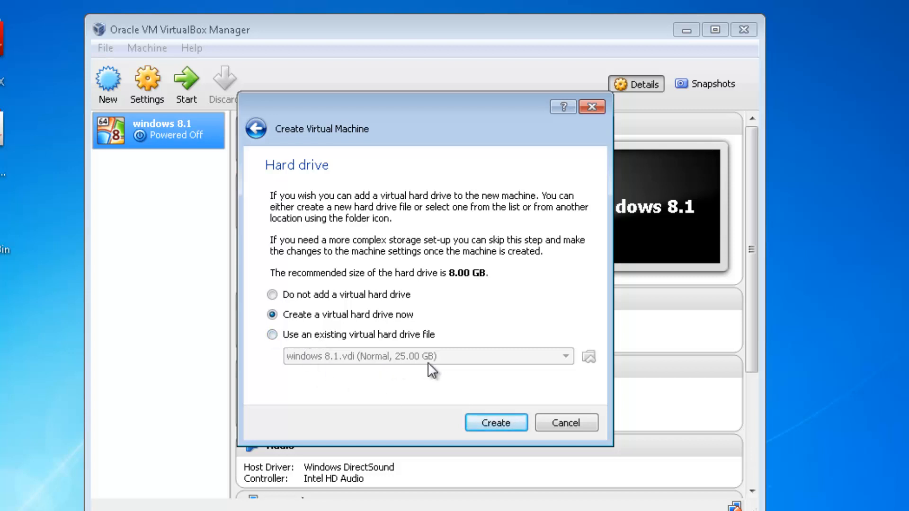
{"action": "mouse_move", "coordinate": [427, 356]}
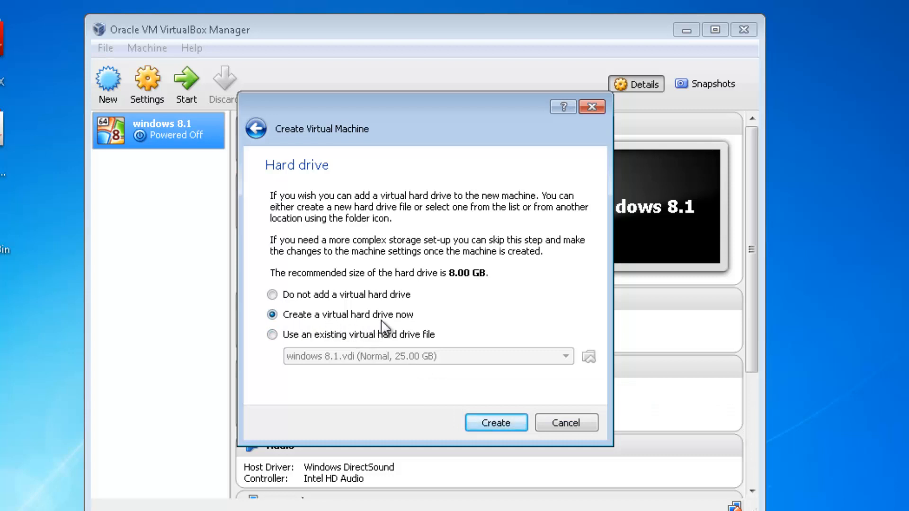
{"action": "mouse_move", "coordinate": [495, 422]}
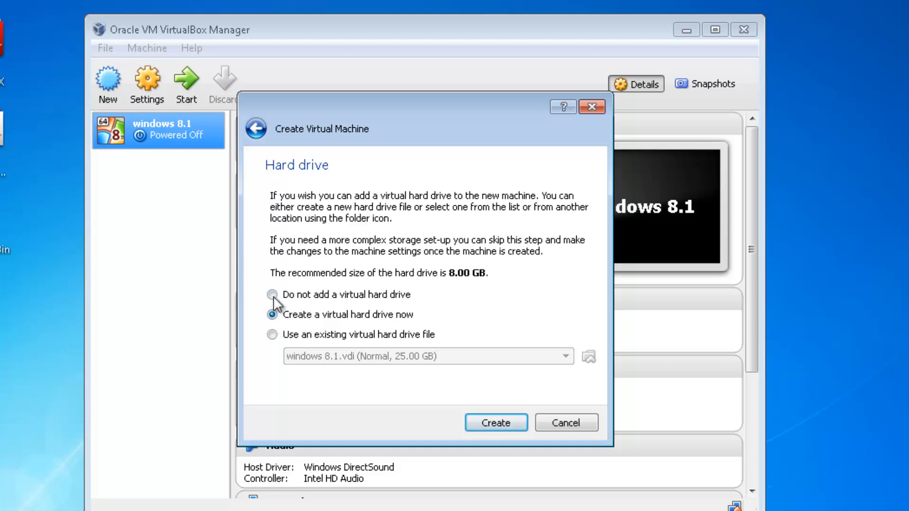
{"action": "mouse_move", "coordinate": [358, 346]}
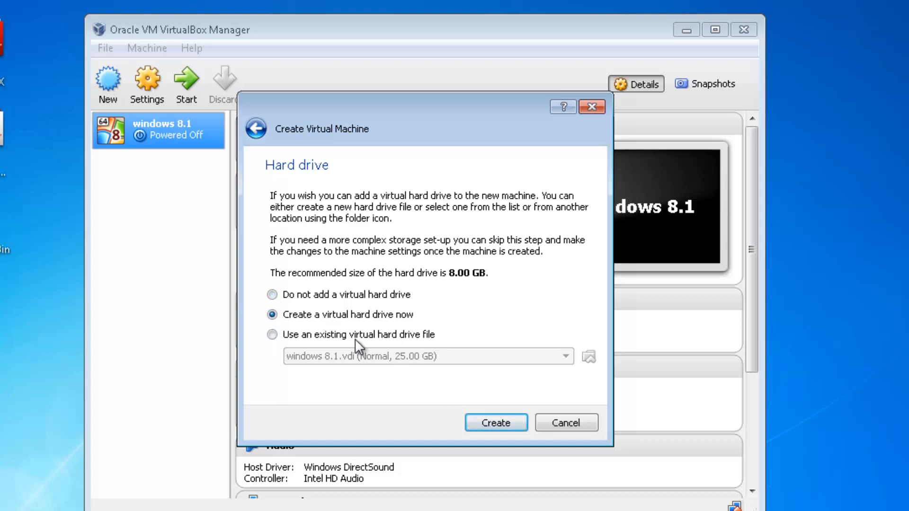
{"action": "mouse_move", "coordinate": [452, 348]}
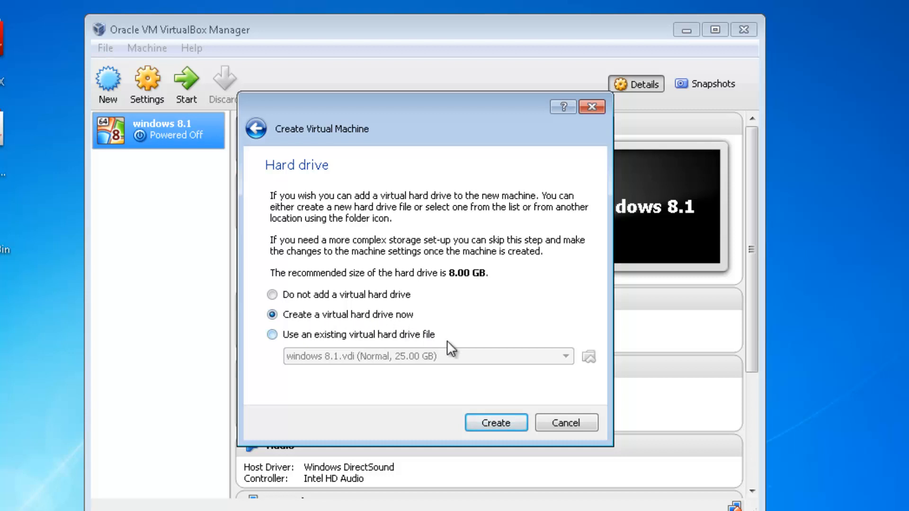
Start creating the virtual disk and keep the VDI (VirtualBox Disk Image) format.
{"action": "left_click", "coordinate": [495, 423]}
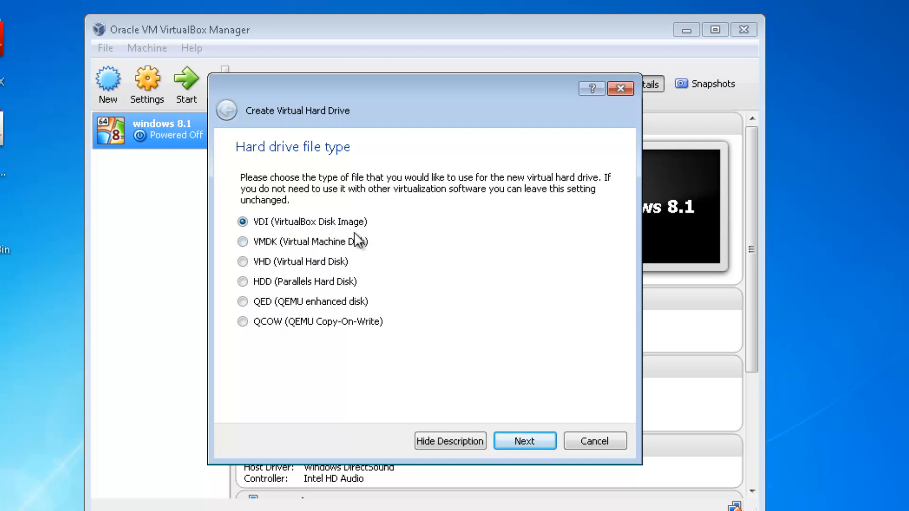
{"action": "left_click", "coordinate": [523, 441]}
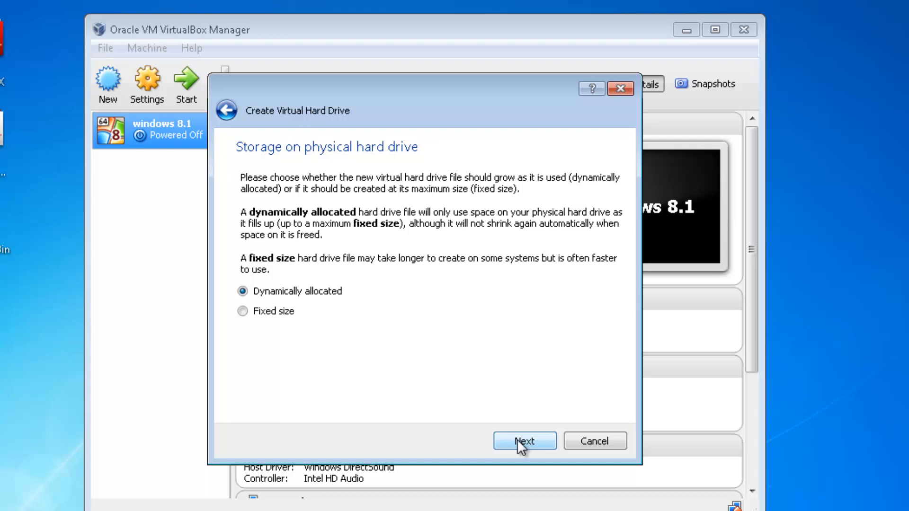
Keep dynamic allocation for the disk, reaching the file location and size page.
{"action": "left_click", "coordinate": [522, 441]}
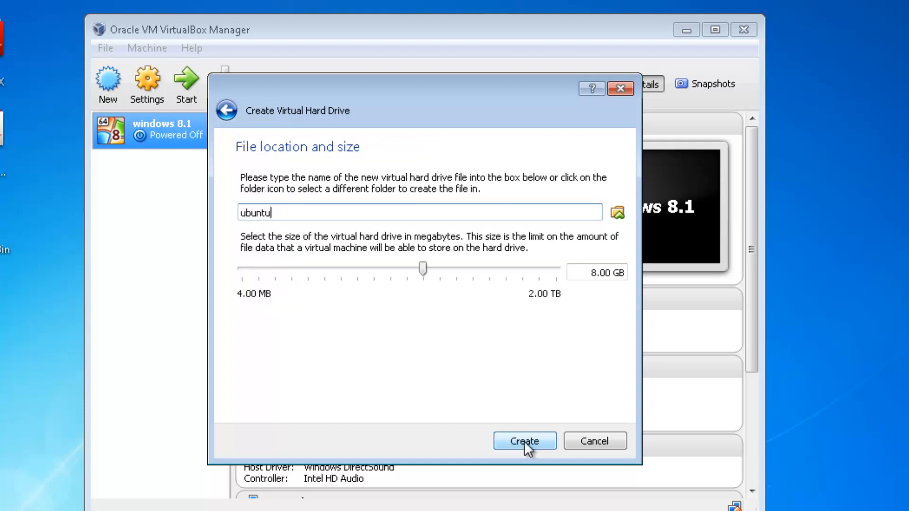
{"action": "mouse_move", "coordinate": [407, 279]}
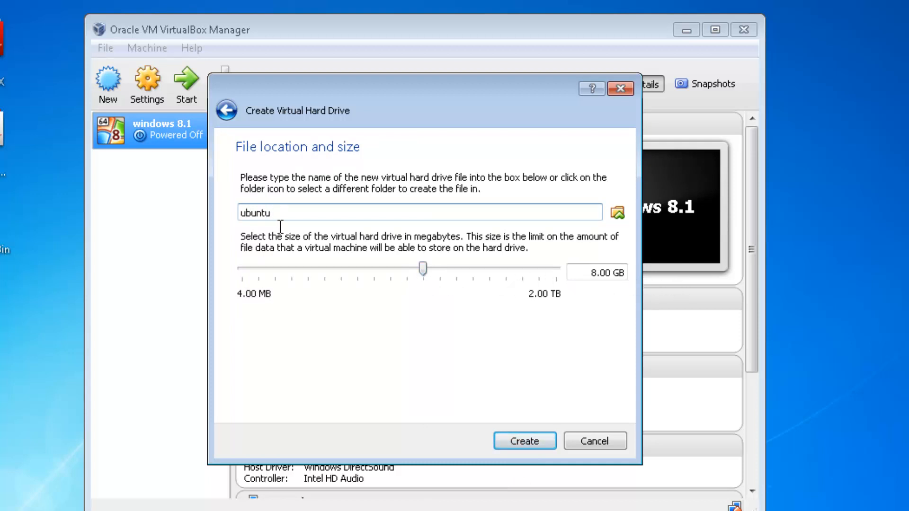
{"action": "mouse_move", "coordinate": [286, 298]}
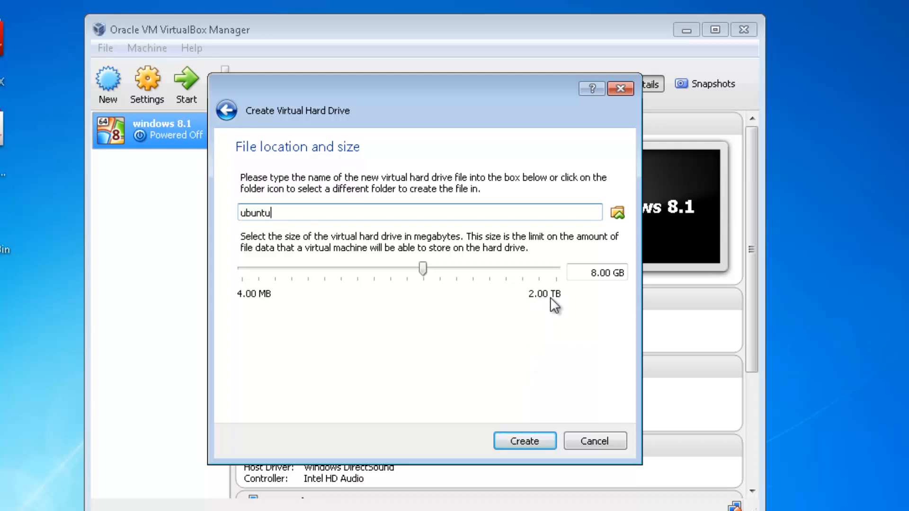
{"action": "mouse_move", "coordinate": [530, 330]}
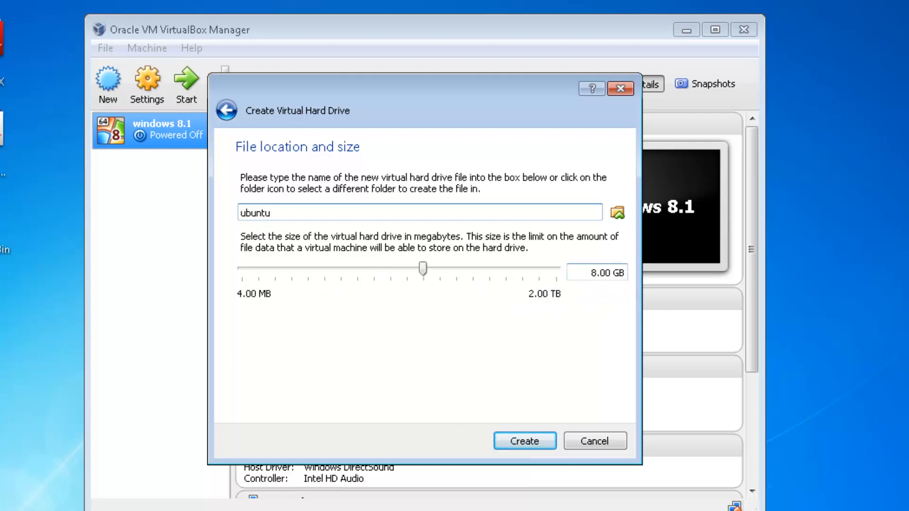
{"action": "mouse_move", "coordinate": [456, 319]}
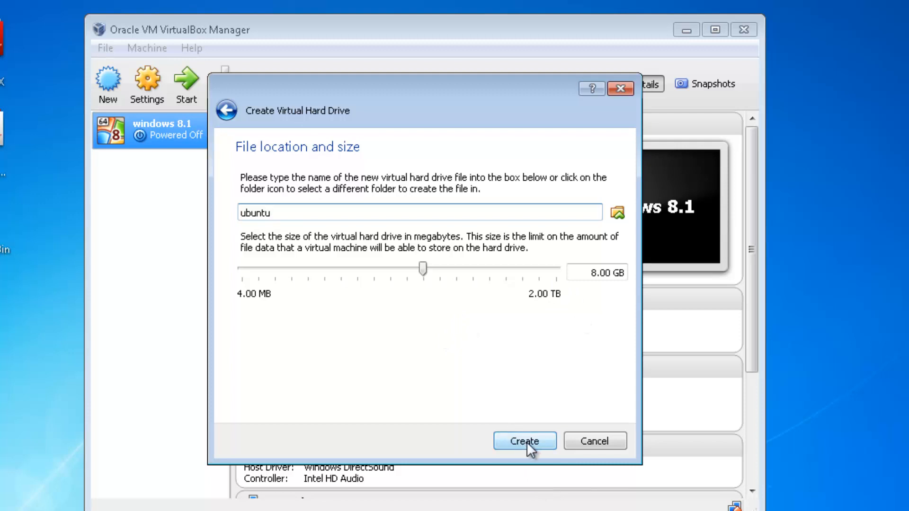
Create the 8.00 GB ubuntu.vdi disk, finishing the powered-off ubuntu VM.
{"action": "left_click", "coordinate": [523, 441]}
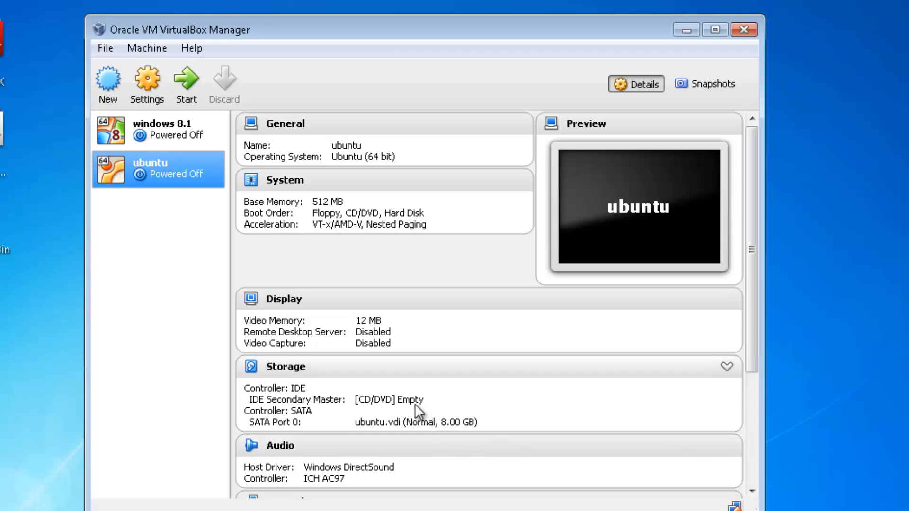
{"action": "mouse_move", "coordinate": [307, 189]}
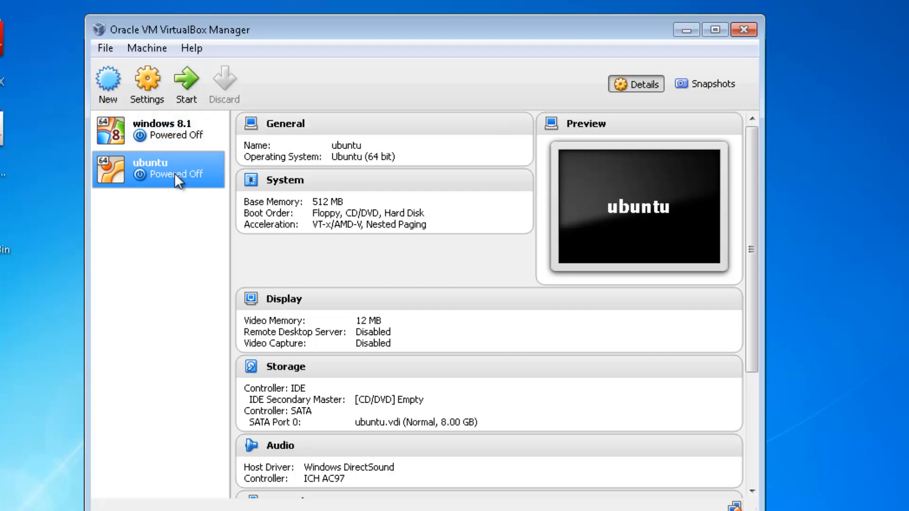
{"action": "mouse_move", "coordinate": [187, 81]}
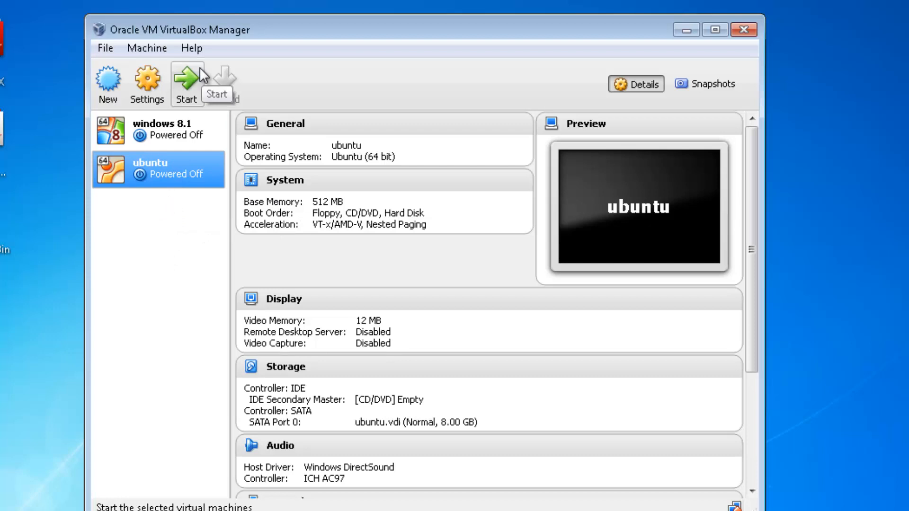
Start the ubuntu VM, bringing up the start-up disk prompt with Host Drive 'D:'.
{"action": "left_click", "coordinate": [186, 83]}
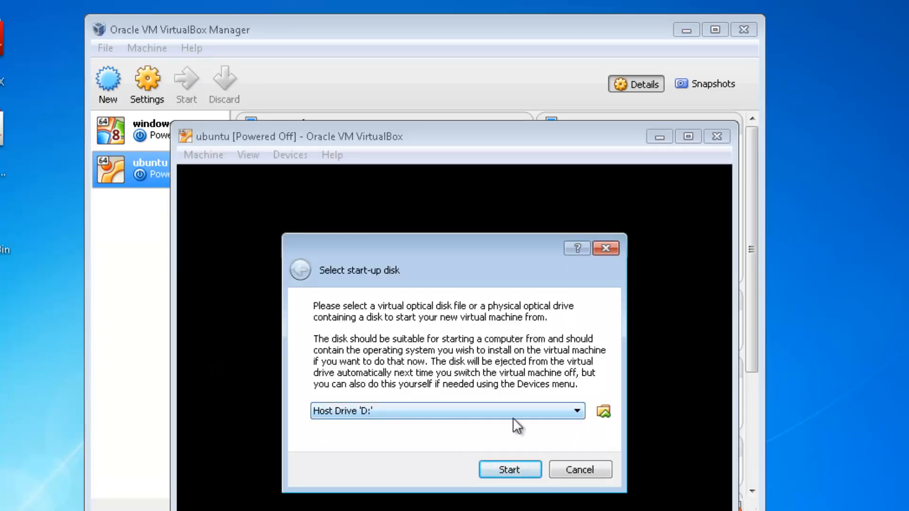
{"action": "left_click", "coordinate": [574, 410]}
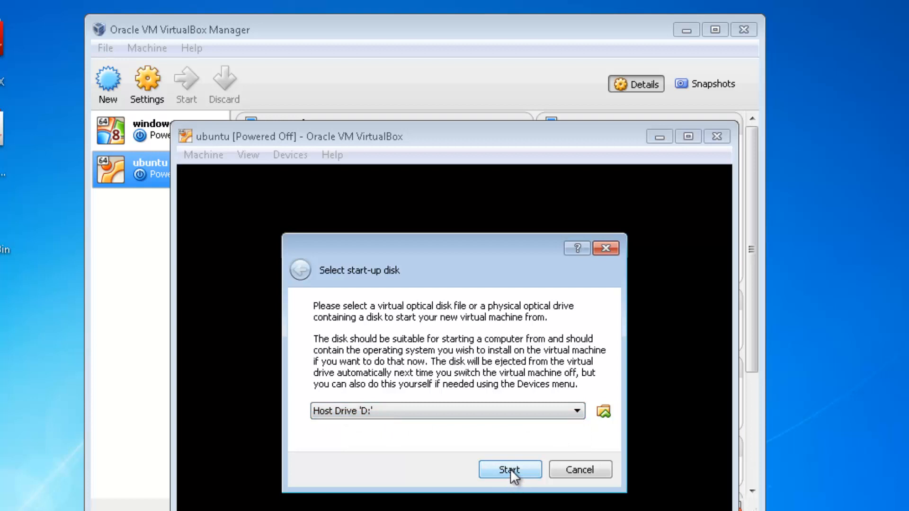
Boot from host drive D: and dismiss the mouse pointer integration notice.
{"action": "left_click", "coordinate": [509, 469]}
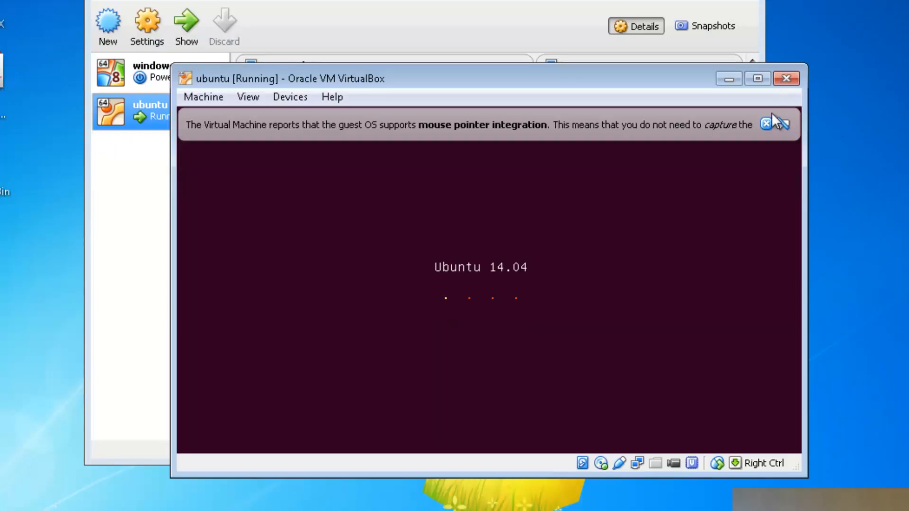
{"action": "left_click", "coordinate": [766, 124]}
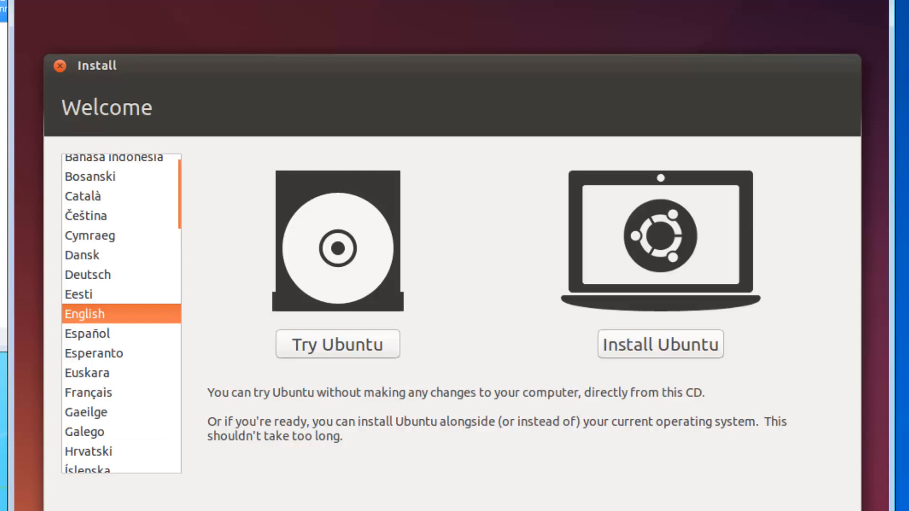
{"action": "mouse_move", "coordinate": [322, 158]}
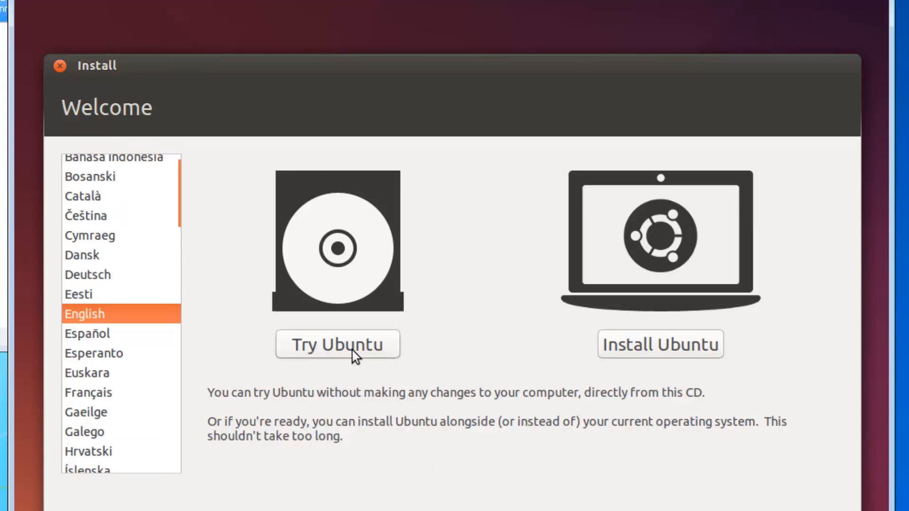
{"action": "mouse_move", "coordinate": [449, 426]}
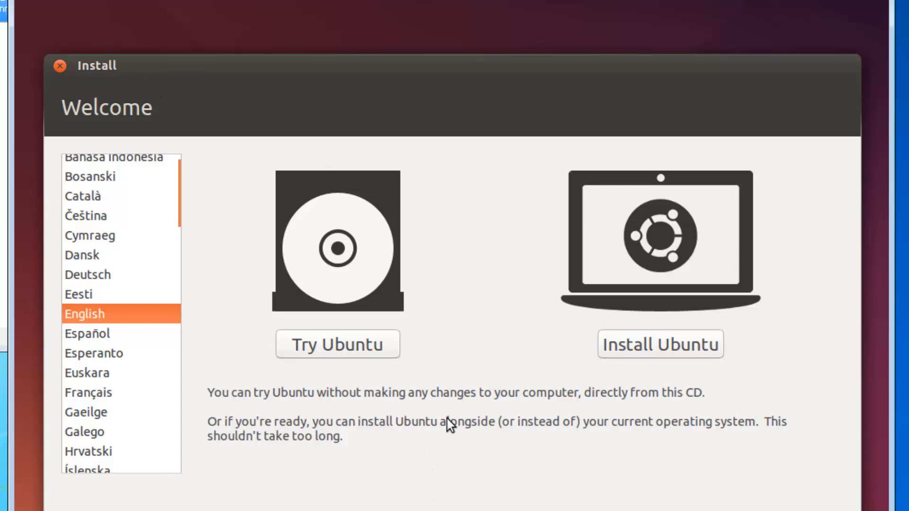
{"action": "mouse_move", "coordinate": [634, 410]}
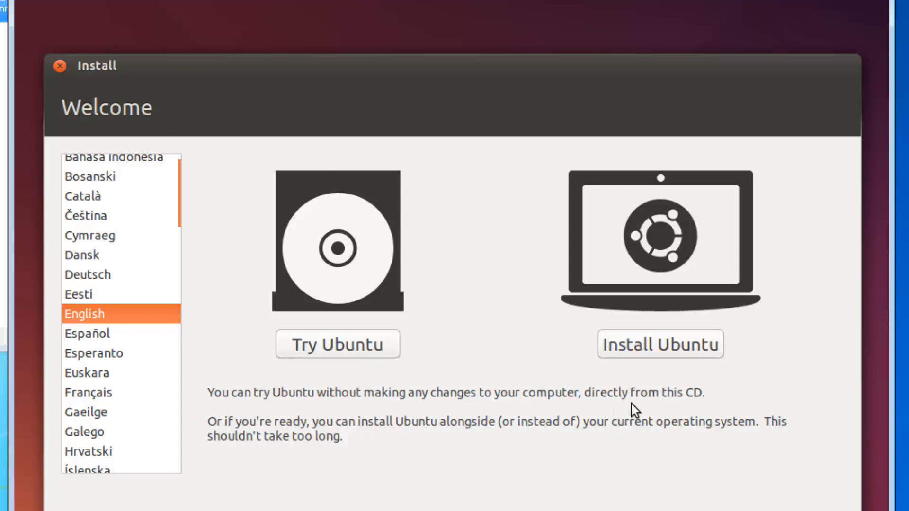
{"action": "mouse_move", "coordinate": [699, 410]}
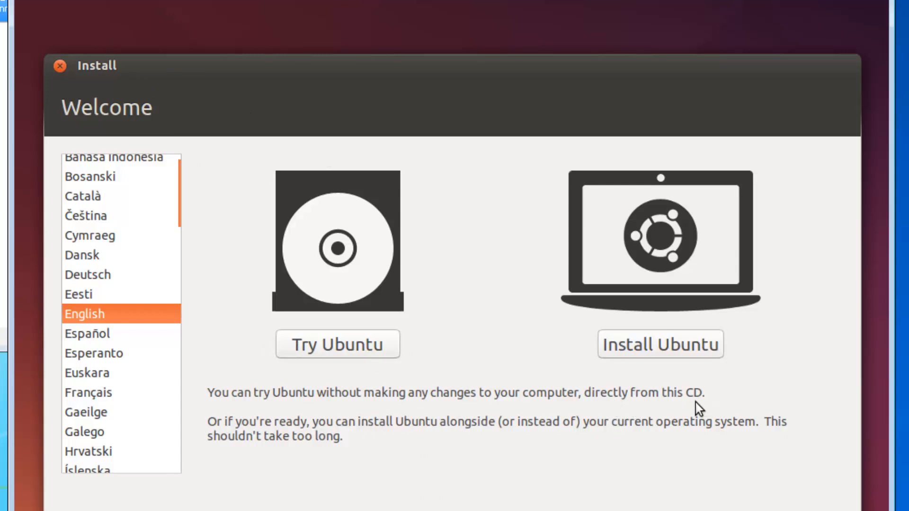
{"action": "mouse_move", "coordinate": [697, 413]}
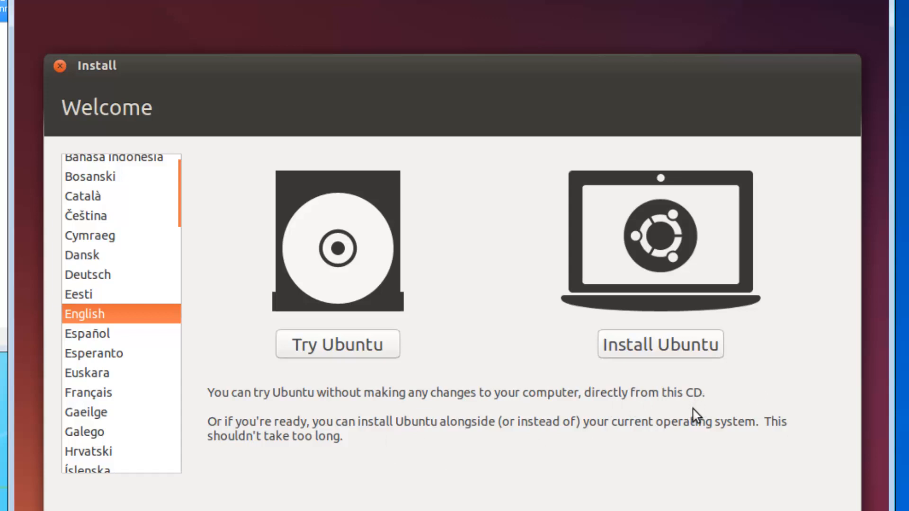
{"action": "mouse_move", "coordinate": [705, 413]}
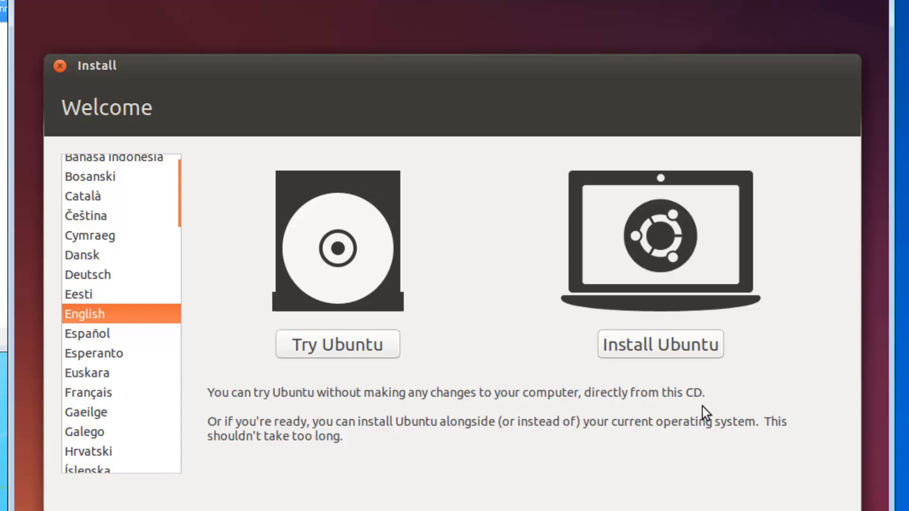
{"action": "mouse_move", "coordinate": [143, 451]}
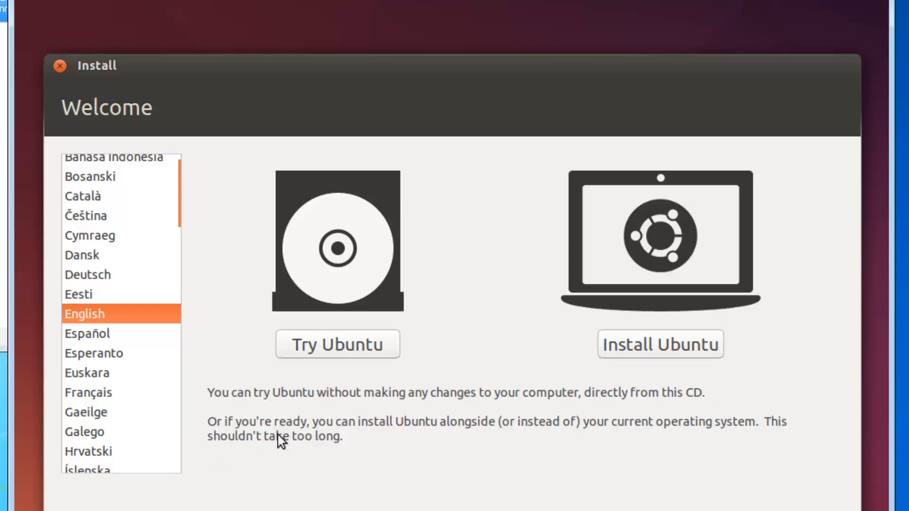
{"action": "mouse_move", "coordinate": [530, 449]}
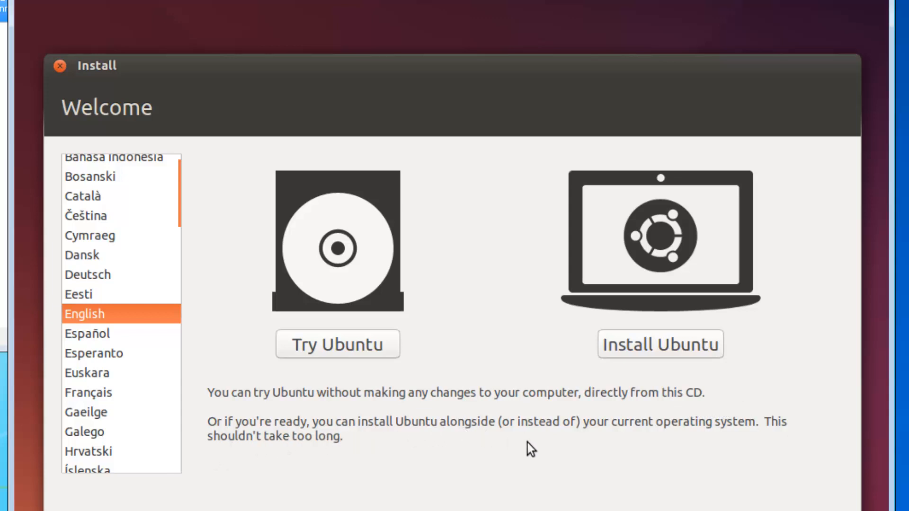
{"action": "mouse_move", "coordinate": [621, 441]}
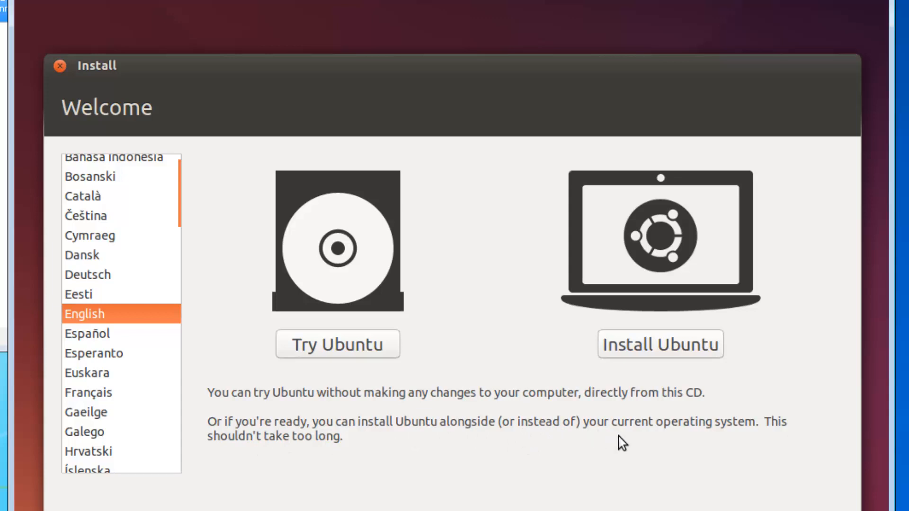
{"action": "mouse_move", "coordinate": [256, 462]}
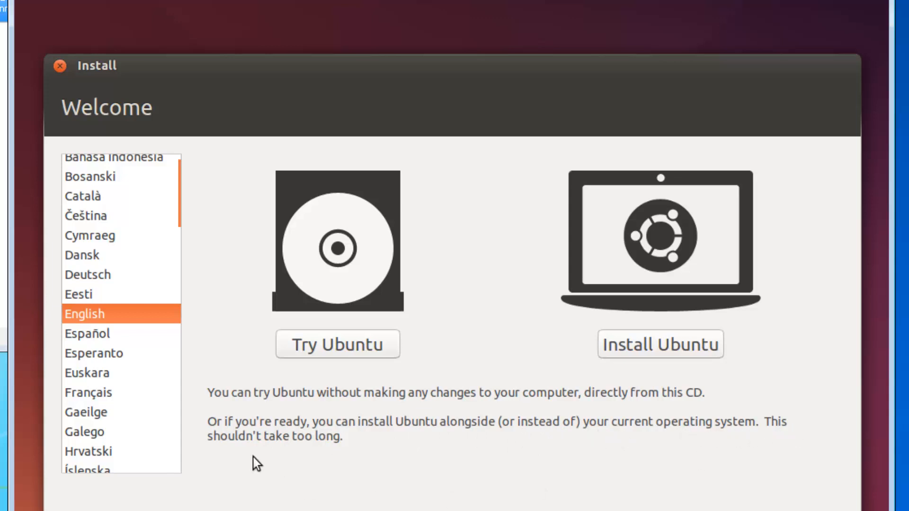
{"action": "mouse_move", "coordinate": [407, 465]}
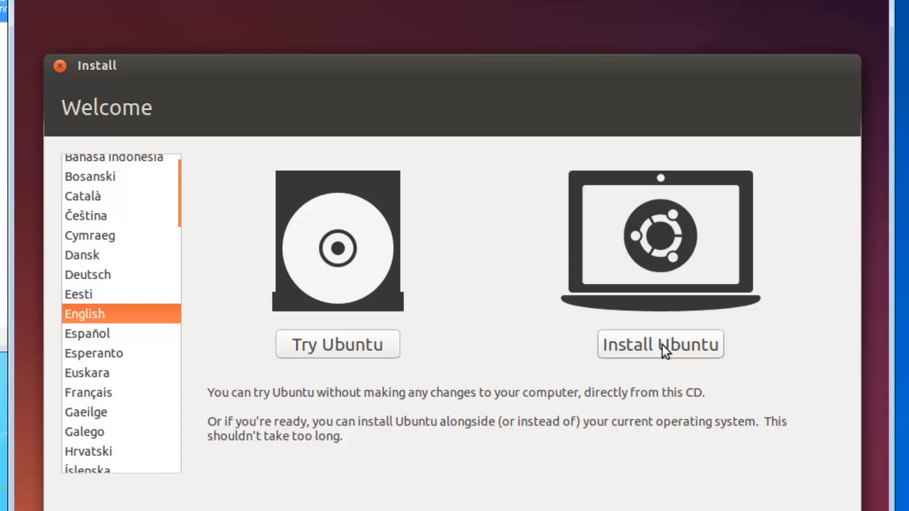
{"action": "mouse_move", "coordinate": [338, 344]}
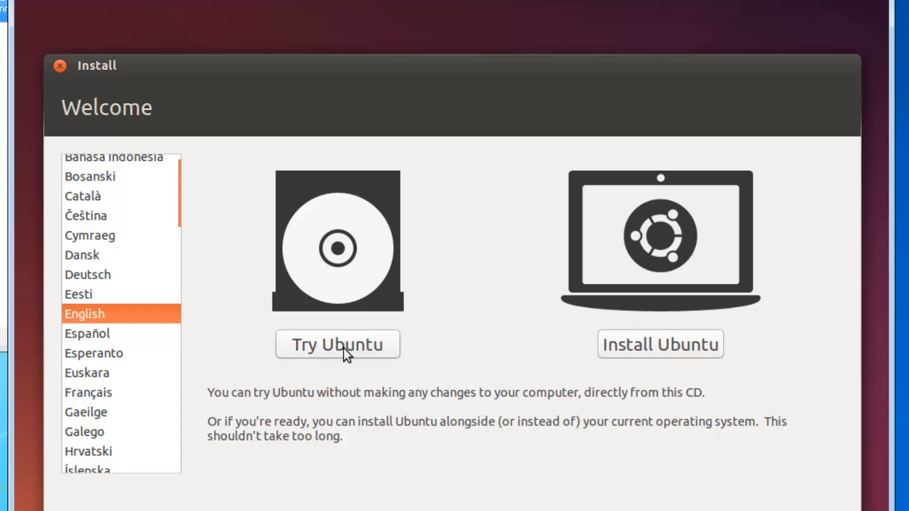
{"action": "mouse_move", "coordinate": [646, 354]}
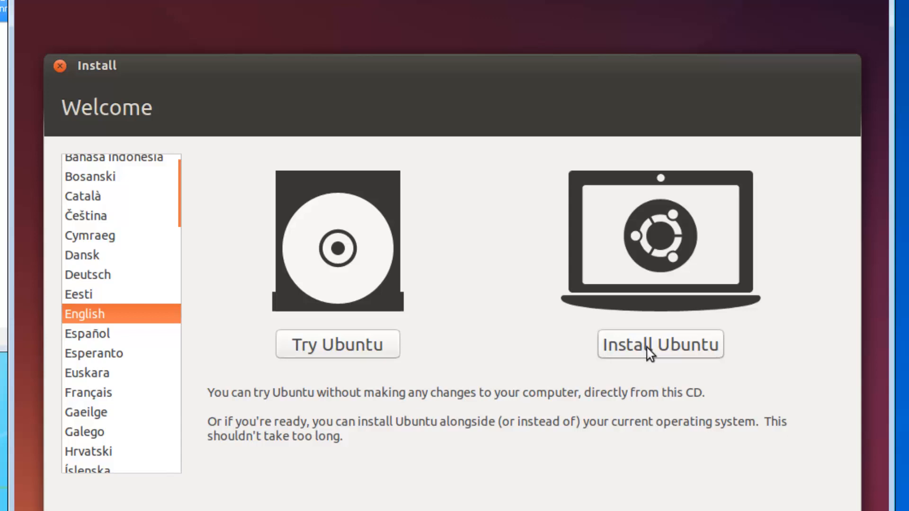
{"action": "mouse_move", "coordinate": [652, 352]}
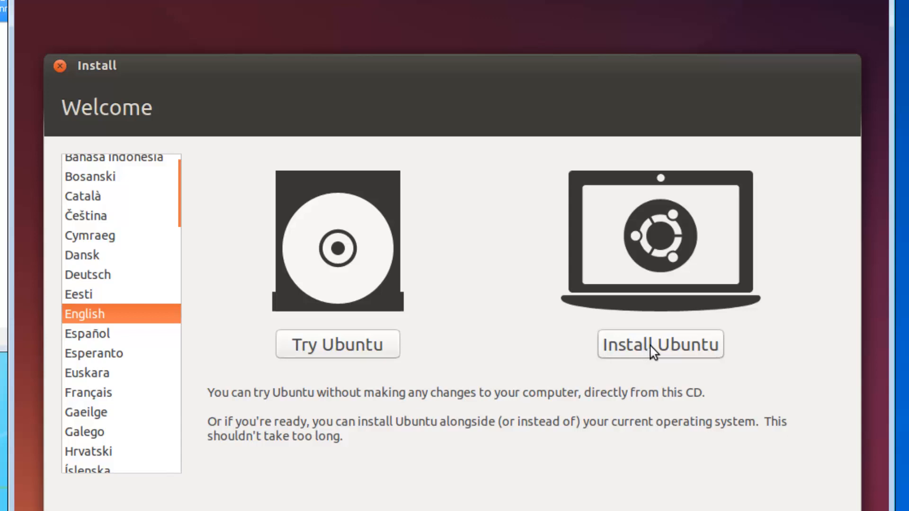
{"action": "mouse_move", "coordinate": [662, 223]}
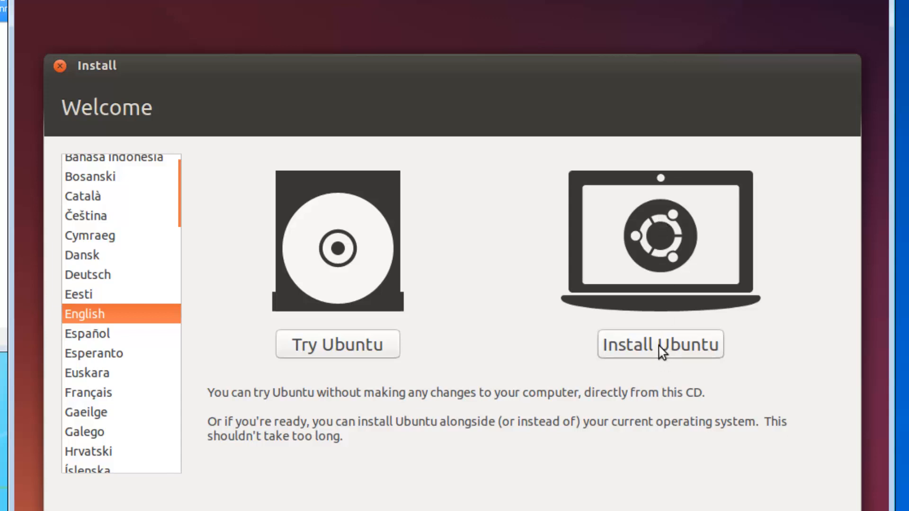
Choose Install Ubuntu on the Welcome screen, keeping English as the language.
{"action": "left_click", "coordinate": [660, 344]}
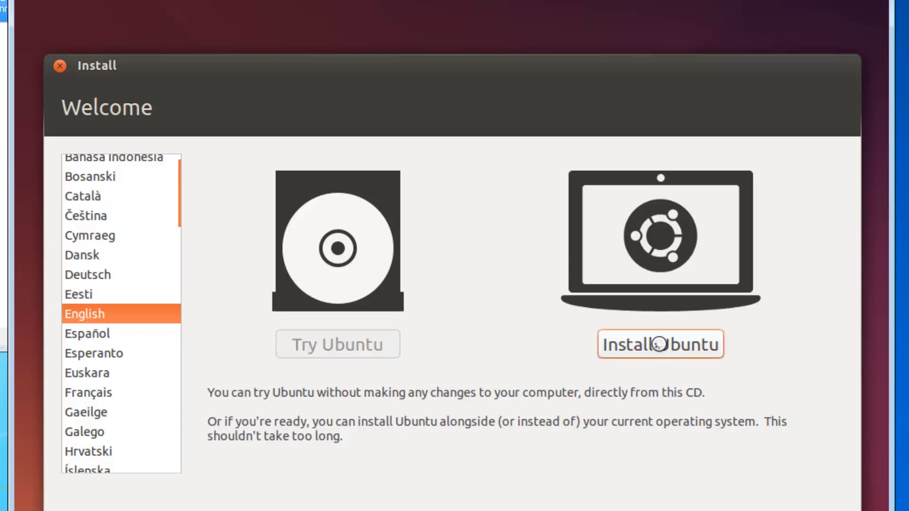
{"action": "mouse_move", "coordinate": [85, 168]}
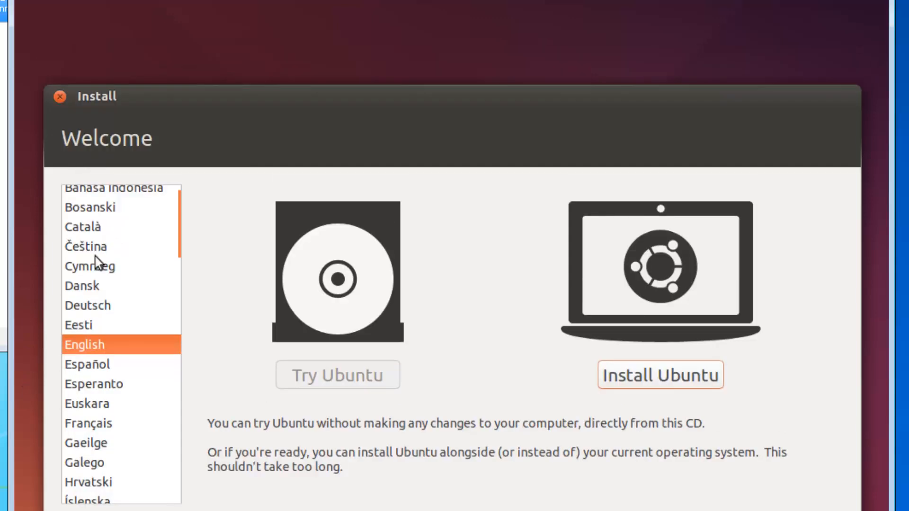
Continue past 'Preparing to install Ubuntu' with third-party software left unchecked.
{"action": "left_click", "coordinate": [659, 374]}
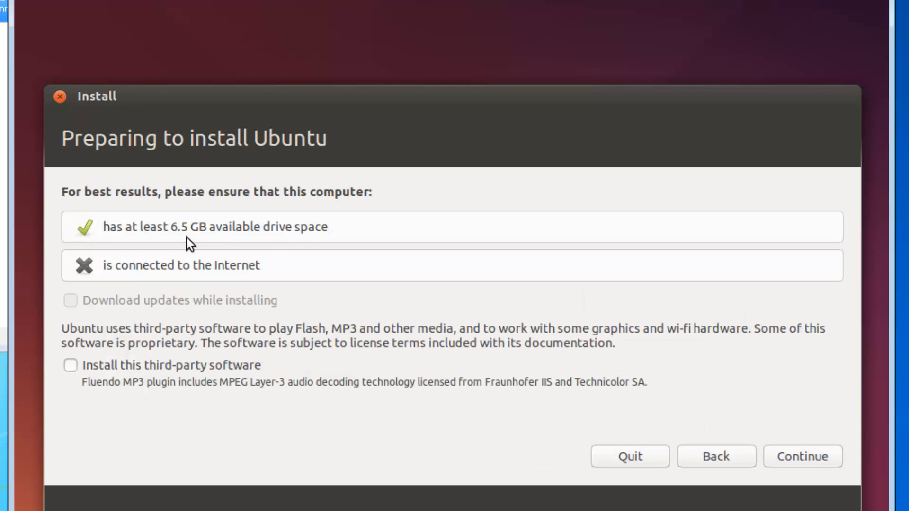
{"action": "mouse_move", "coordinate": [163, 242]}
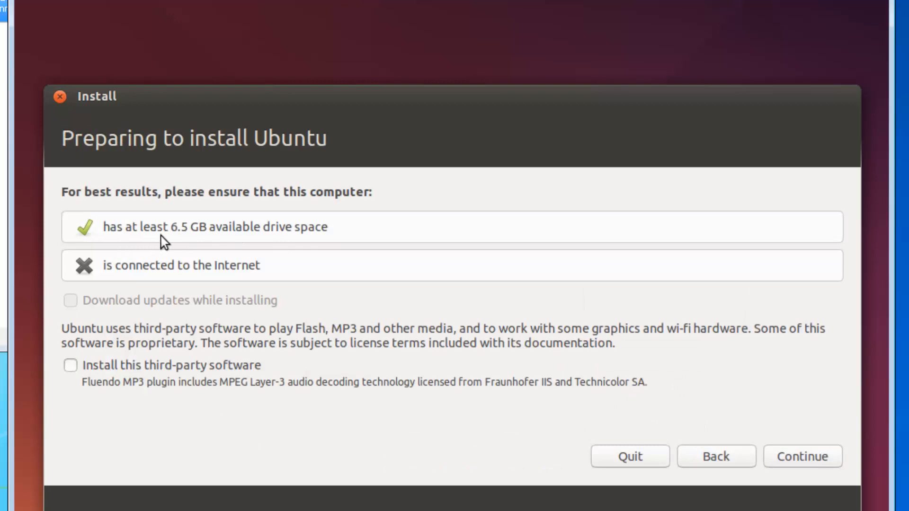
{"action": "mouse_move", "coordinate": [216, 242]}
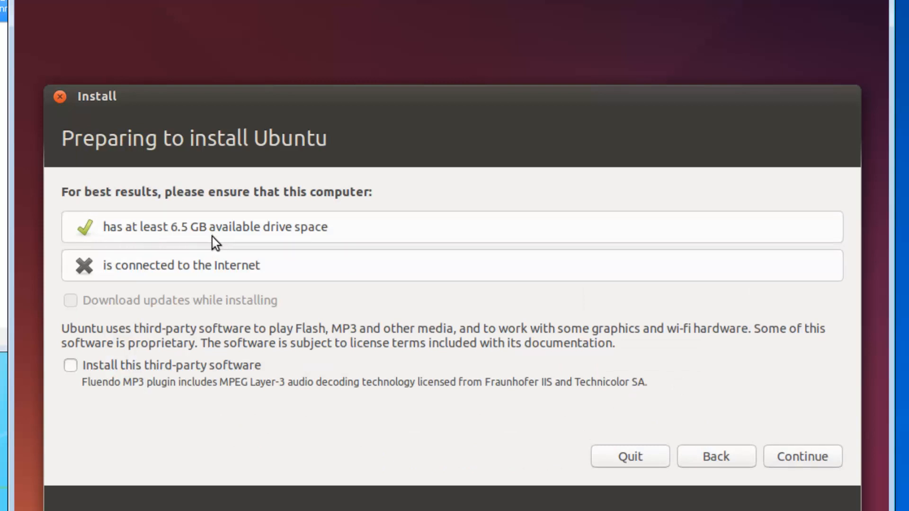
{"action": "mouse_move", "coordinate": [302, 239]}
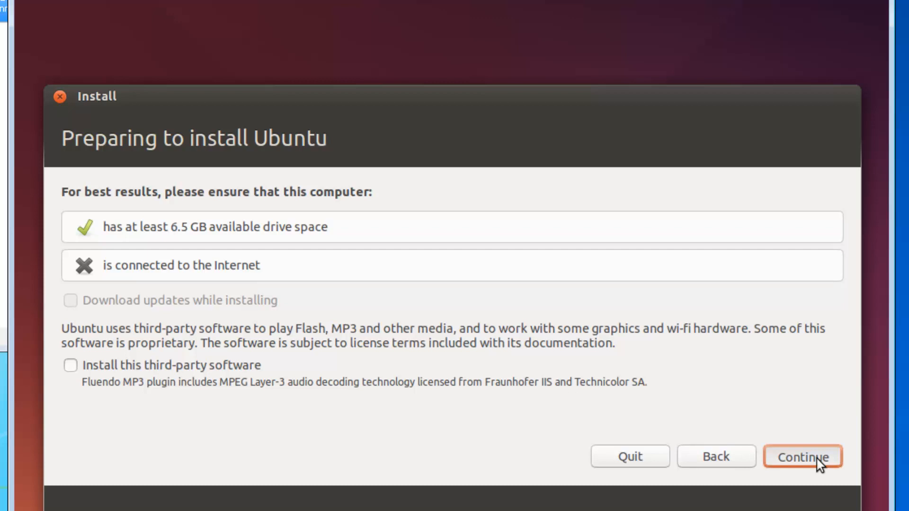
{"action": "left_click", "coordinate": [802, 456]}
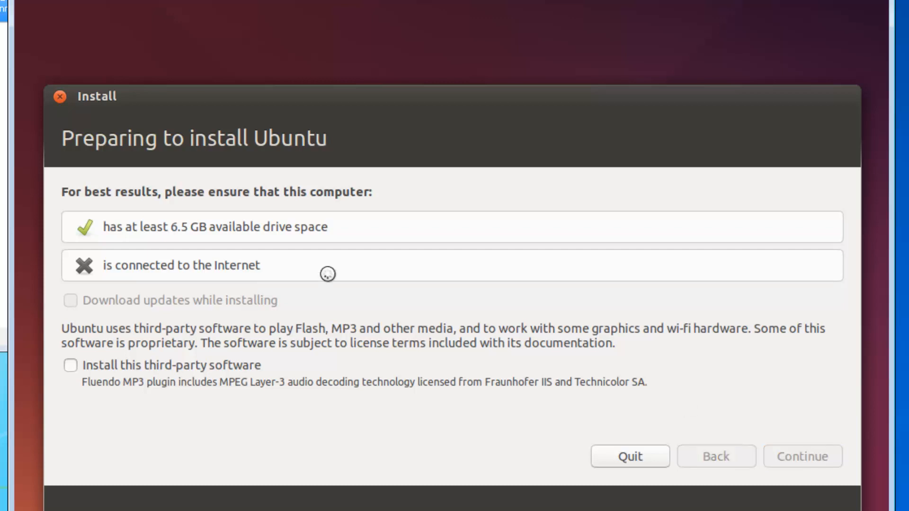
Keep 'Erase disk and install Ubuntu' selected and start the installation.
{"action": "left_click", "coordinate": [802, 456]}
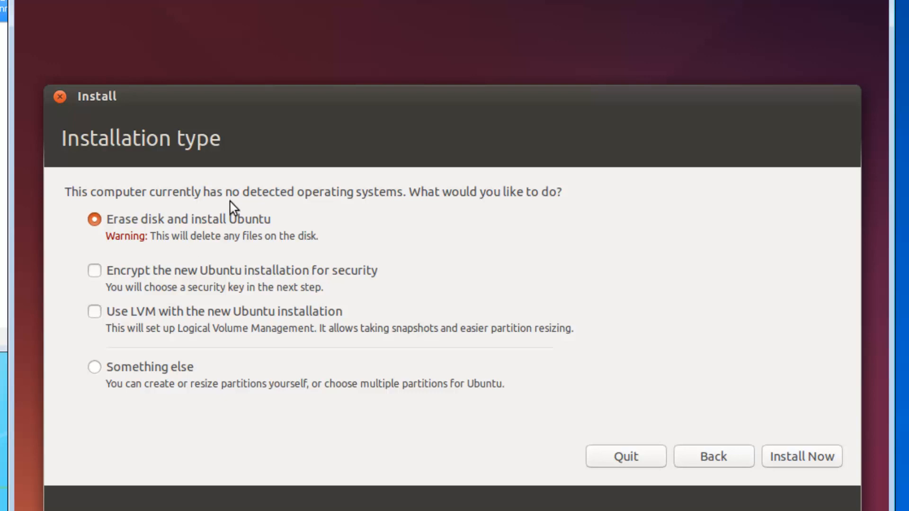
{"action": "mouse_move", "coordinate": [427, 207]}
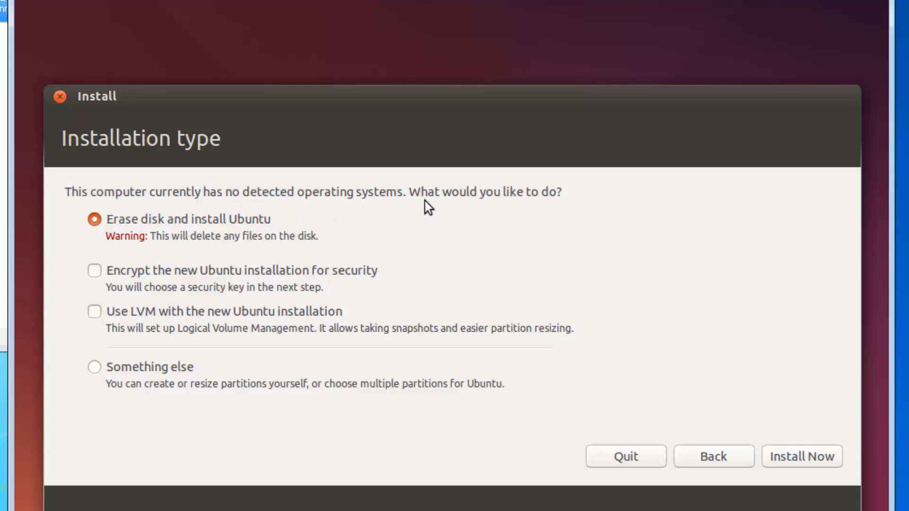
{"action": "mouse_move", "coordinate": [512, 241]}
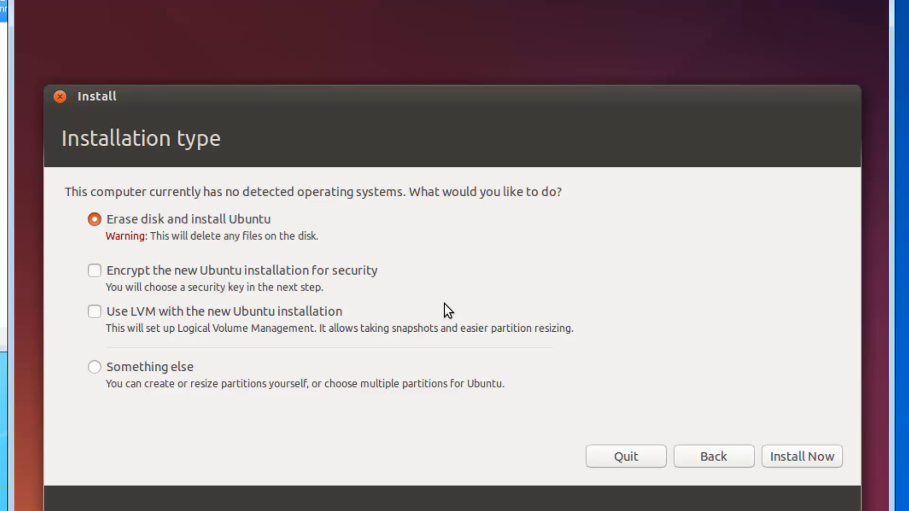
{"action": "mouse_move", "coordinate": [215, 253]}
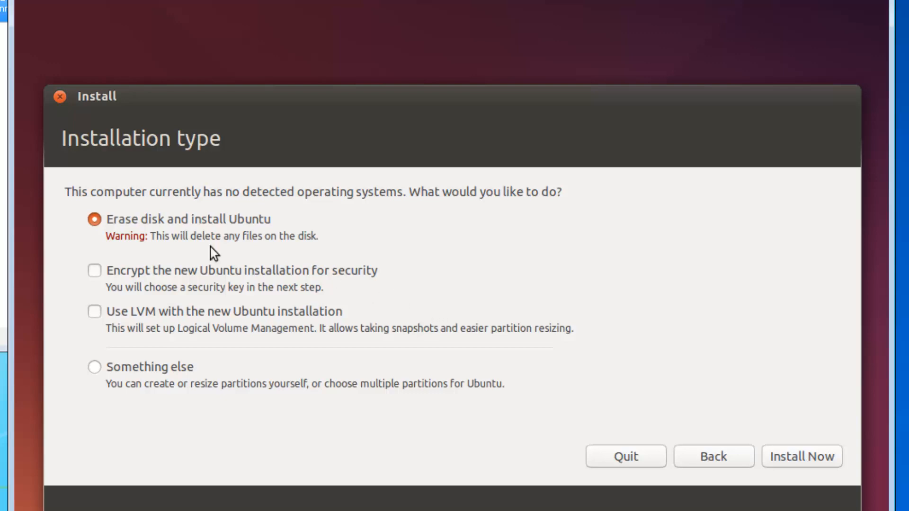
{"action": "mouse_move", "coordinate": [273, 236]}
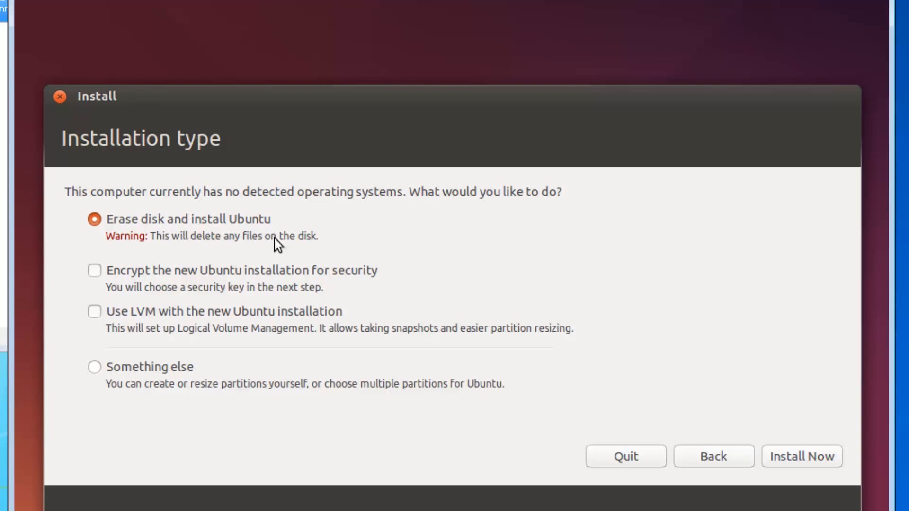
{"action": "mouse_move", "coordinate": [802, 456]}
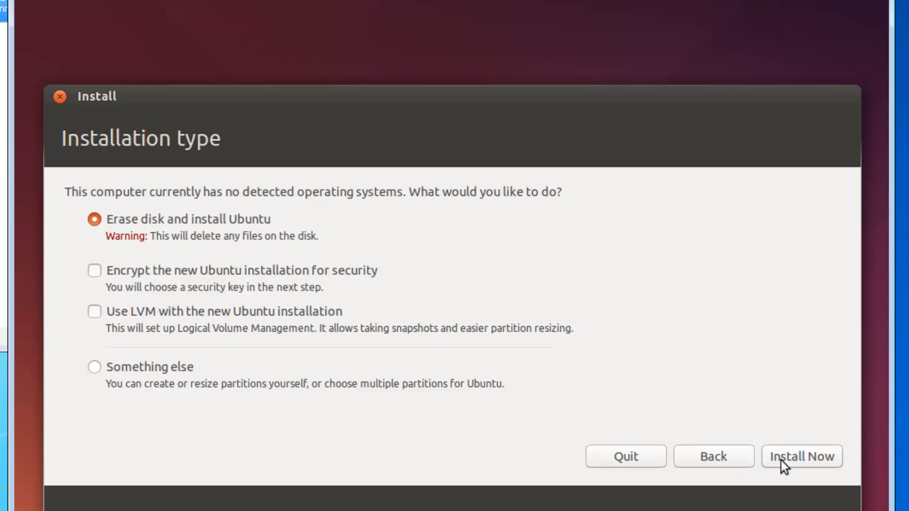
{"action": "mouse_move", "coordinate": [795, 464]}
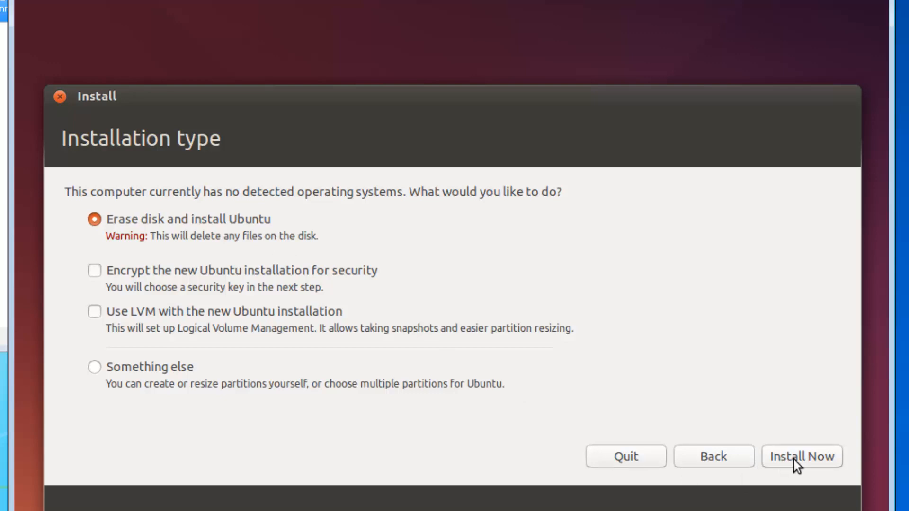
{"action": "left_click", "coordinate": [801, 456]}
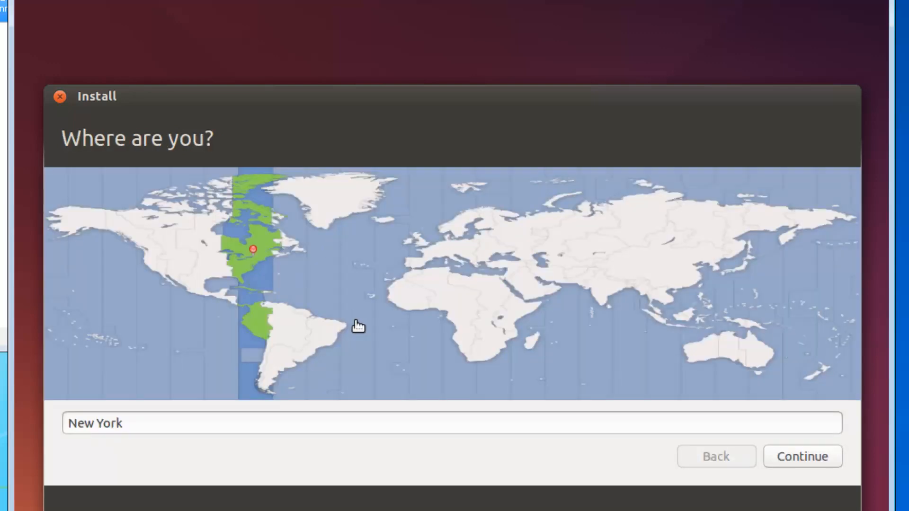
{"action": "mouse_move", "coordinate": [410, 248]}
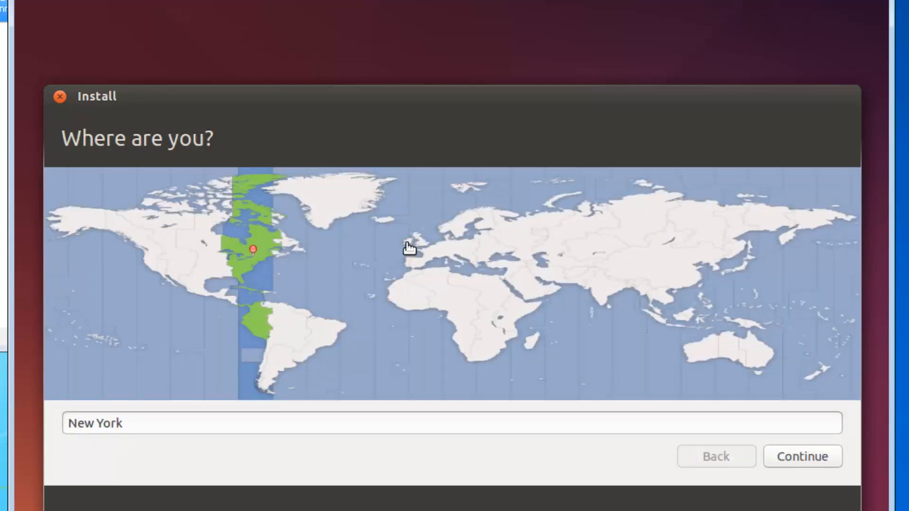
Pick Dublin on the 'Where are you?' map and confirm it.
{"action": "left_click", "coordinate": [406, 237]}
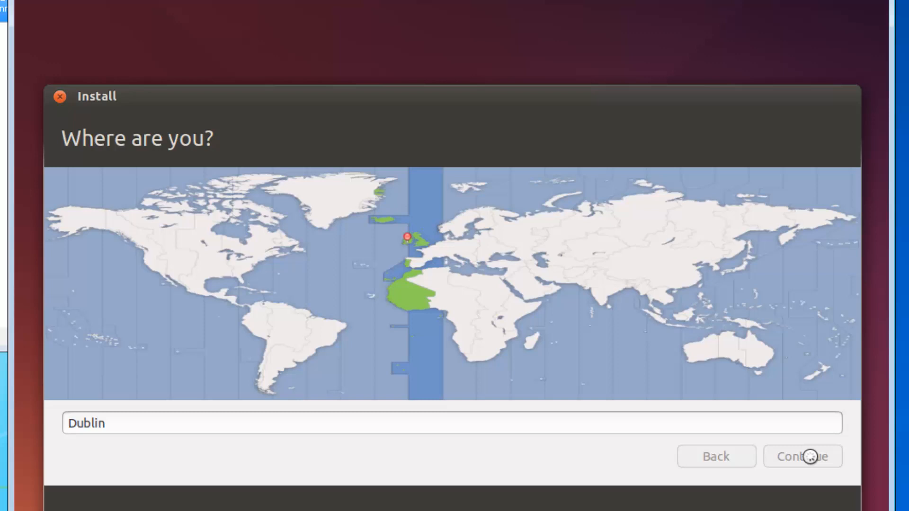
{"action": "left_click", "coordinate": [801, 456]}
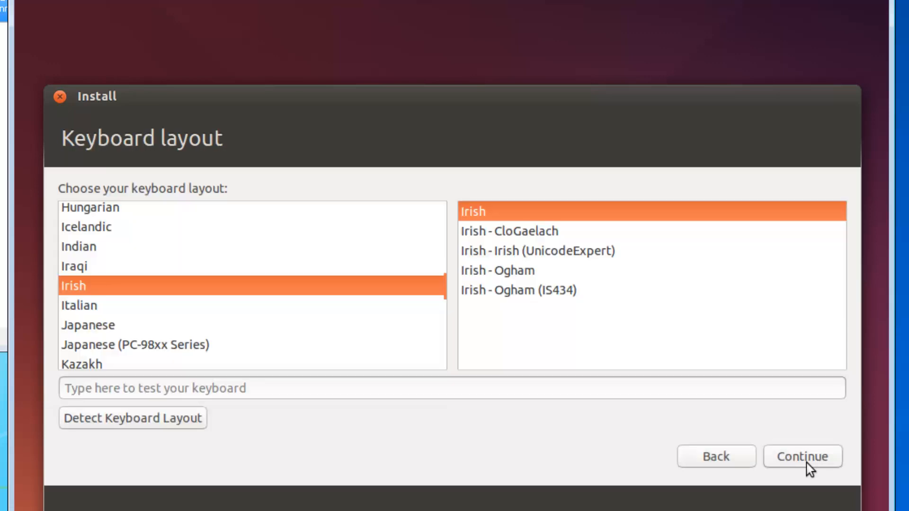
{"action": "mouse_move", "coordinate": [677, 454]}
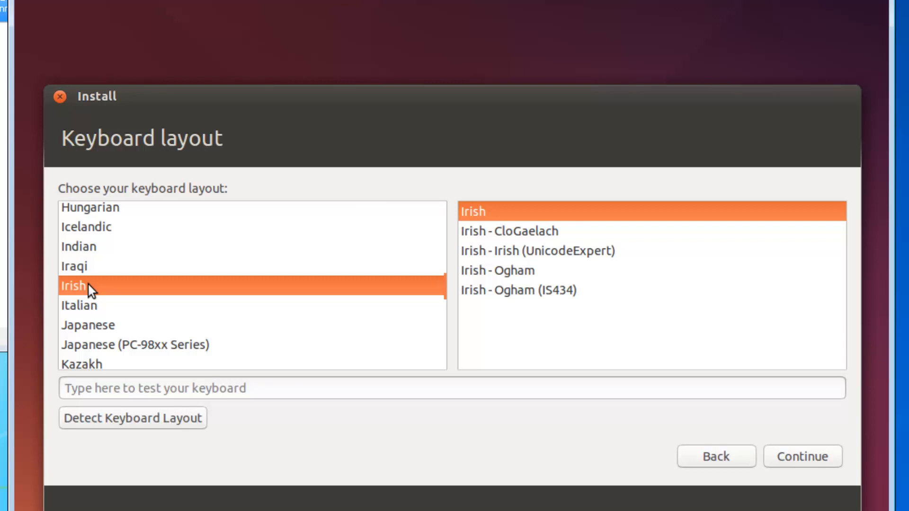
{"action": "mouse_move", "coordinate": [264, 297]}
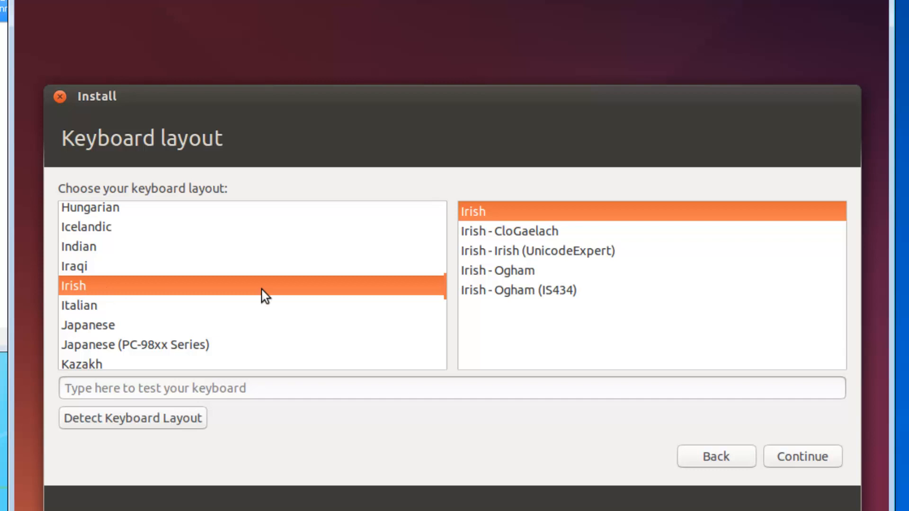
{"action": "mouse_move", "coordinate": [447, 304]}
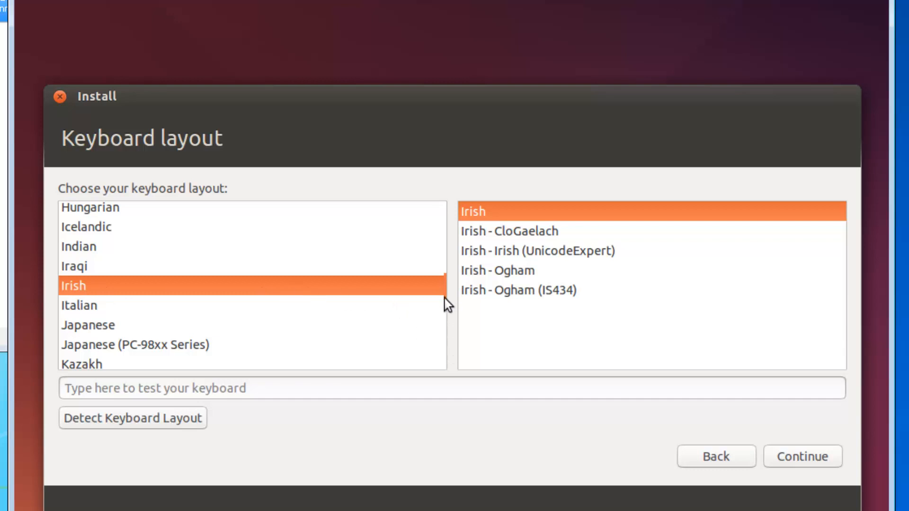
{"action": "mouse_move", "coordinate": [451, 354]}
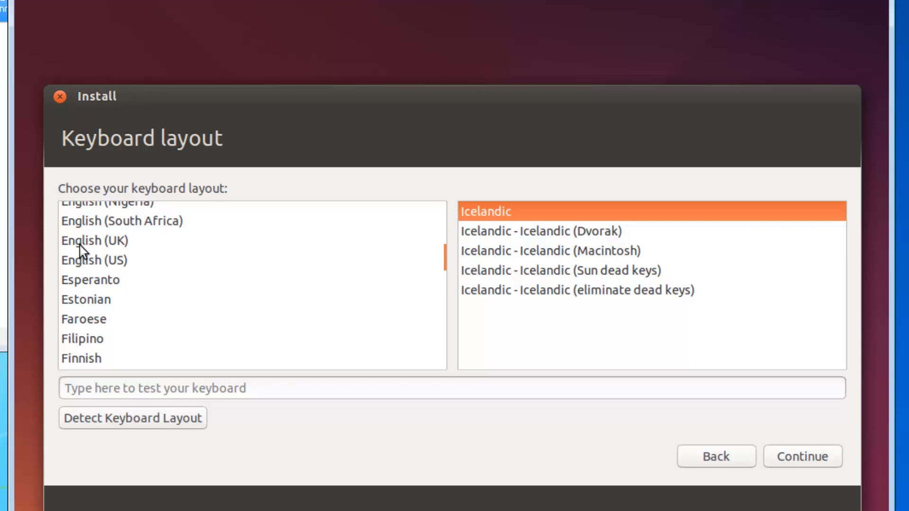
Select the English (UK) keyboard layout and continue.
{"action": "left_click", "coordinate": [97, 240]}
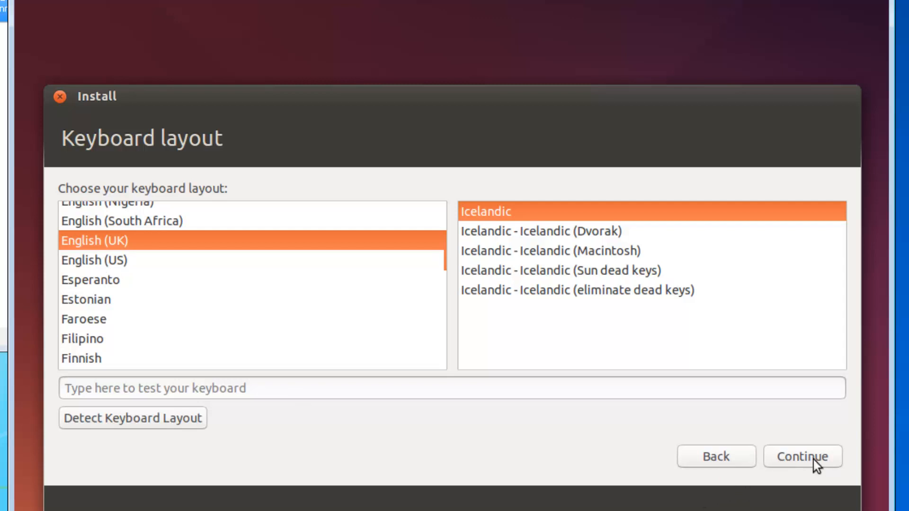
{"action": "left_click", "coordinate": [802, 456]}
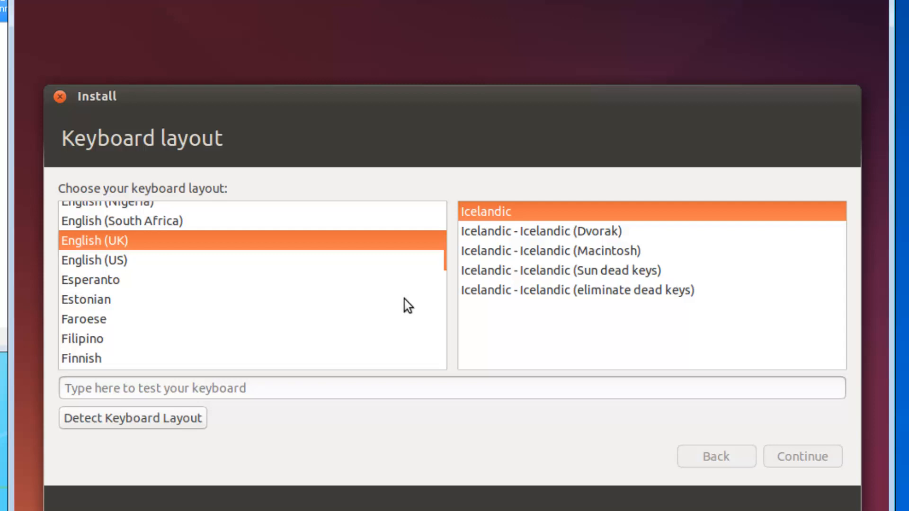
{"action": "left_click", "coordinate": [801, 456]}
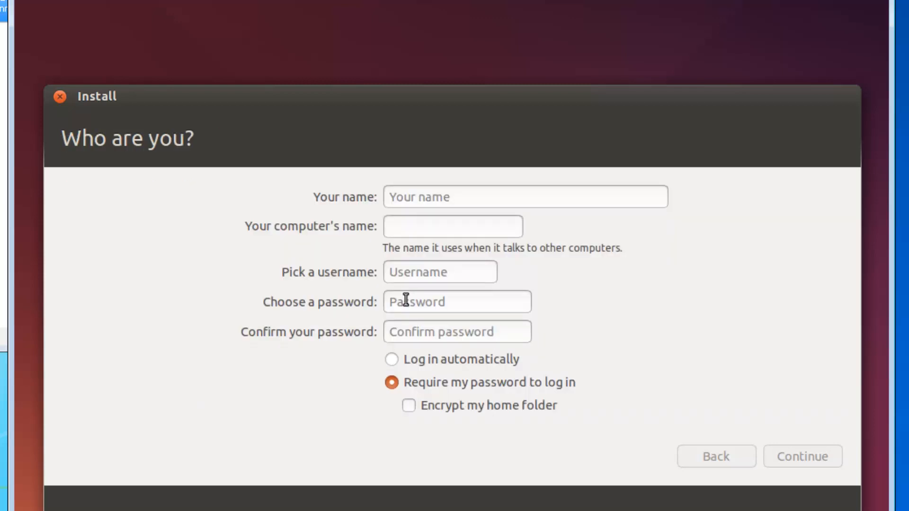
Create the 'owner' account with a password and automatic login, then continue installing.
{"action": "left_click", "coordinate": [525, 196]}
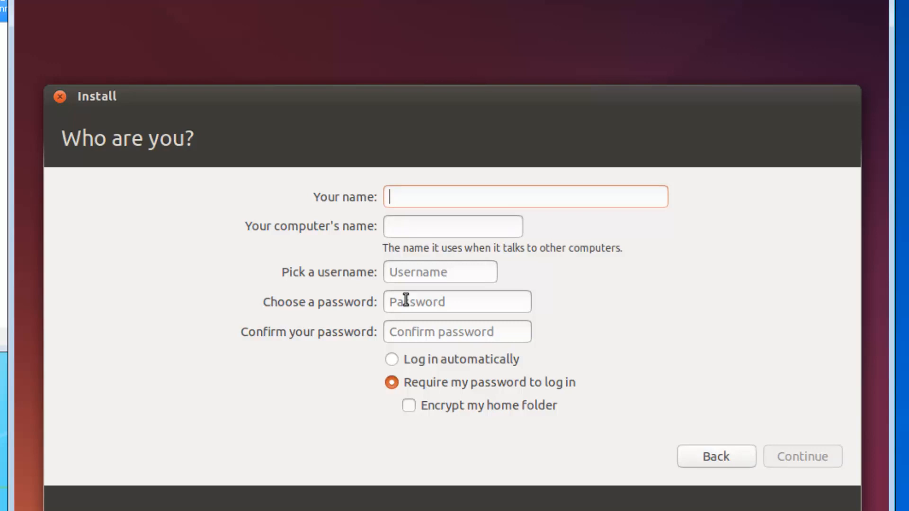
{"action": "type", "text": "owner"}
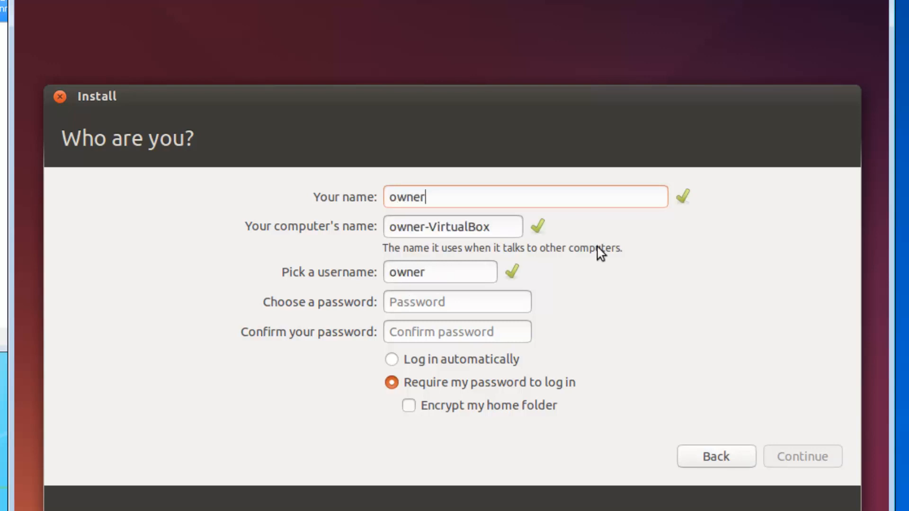
{"action": "mouse_move", "coordinate": [313, 290]}
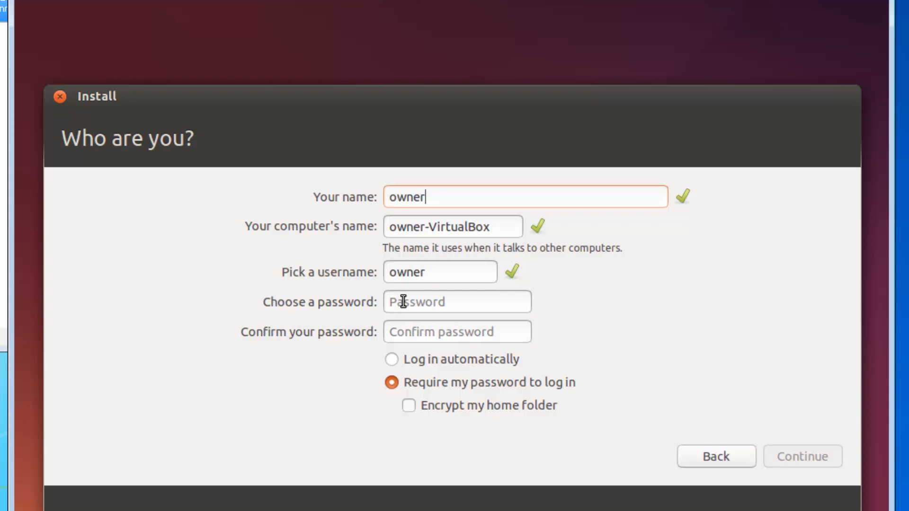
{"action": "left_click", "coordinate": [457, 302]}
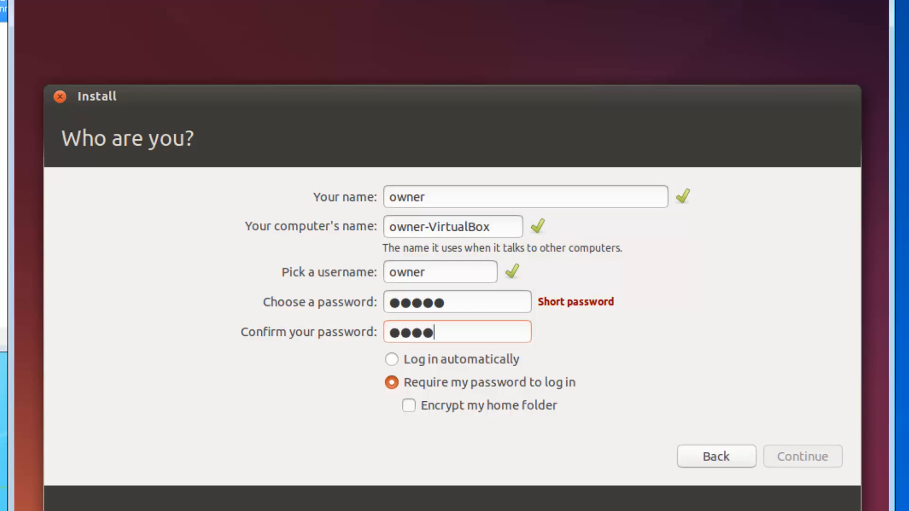
{"action": "type", "text": "•"}
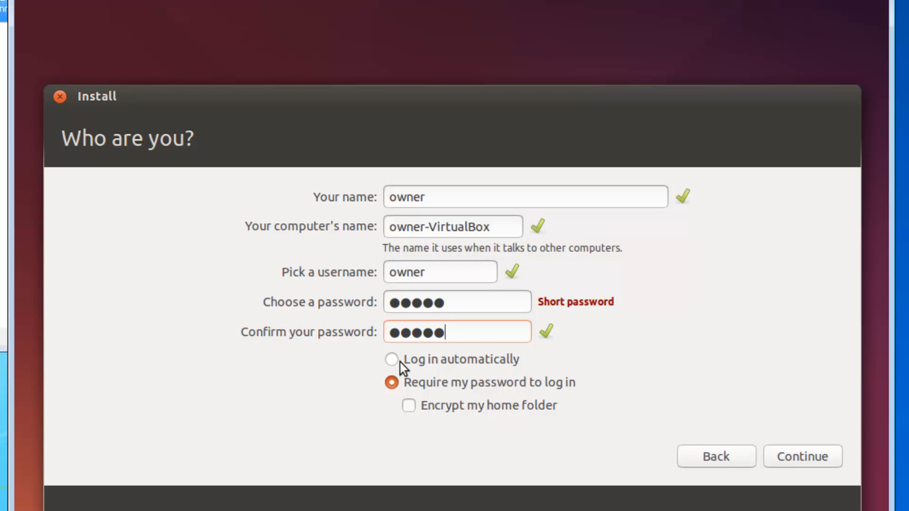
{"action": "mouse_move", "coordinate": [399, 369]}
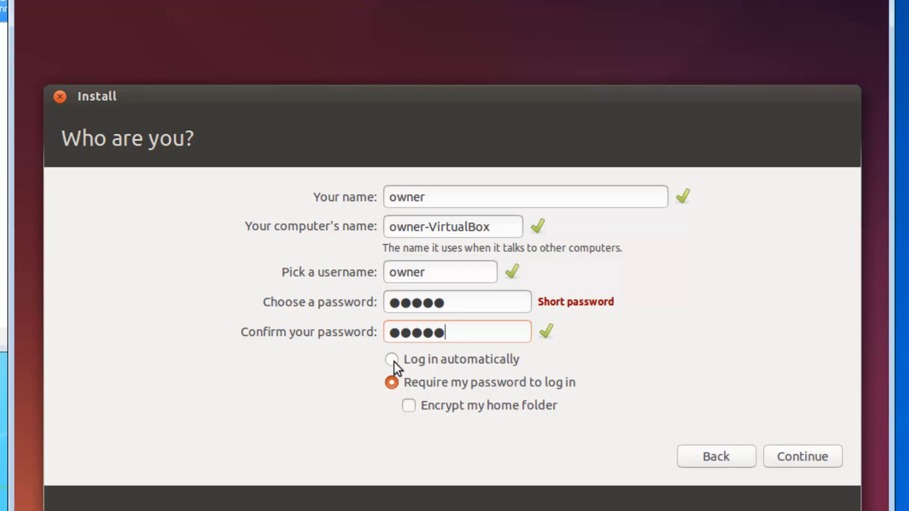
{"action": "left_click", "coordinate": [392, 359]}
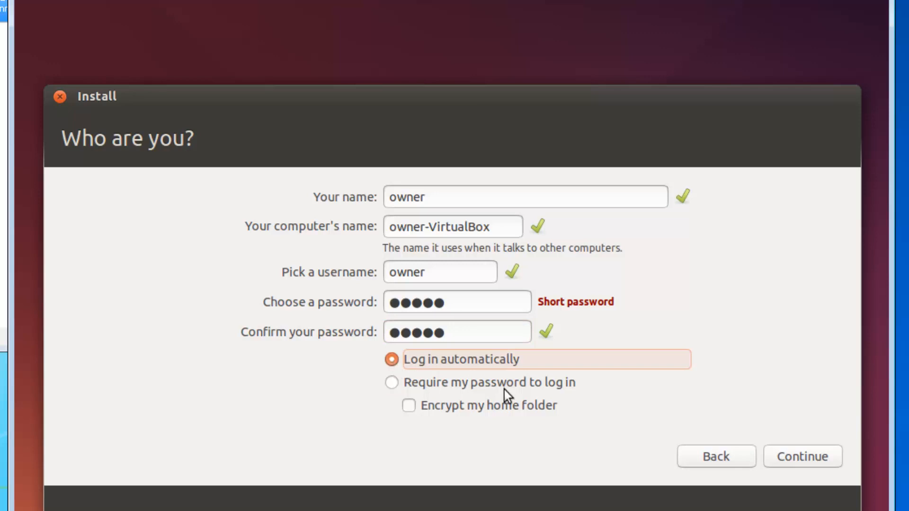
{"action": "mouse_move", "coordinate": [823, 488]}
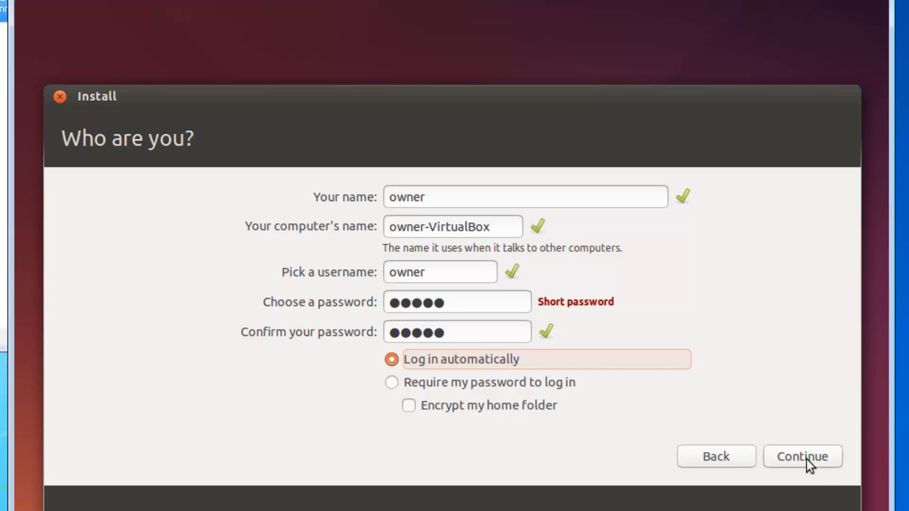
{"action": "left_click", "coordinate": [802, 457]}
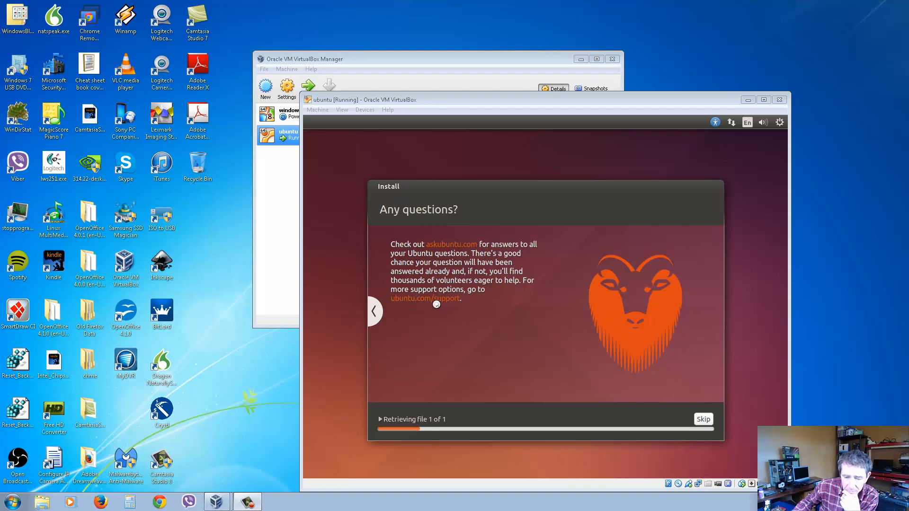
{"action": "mouse_move", "coordinate": [450, 357]}
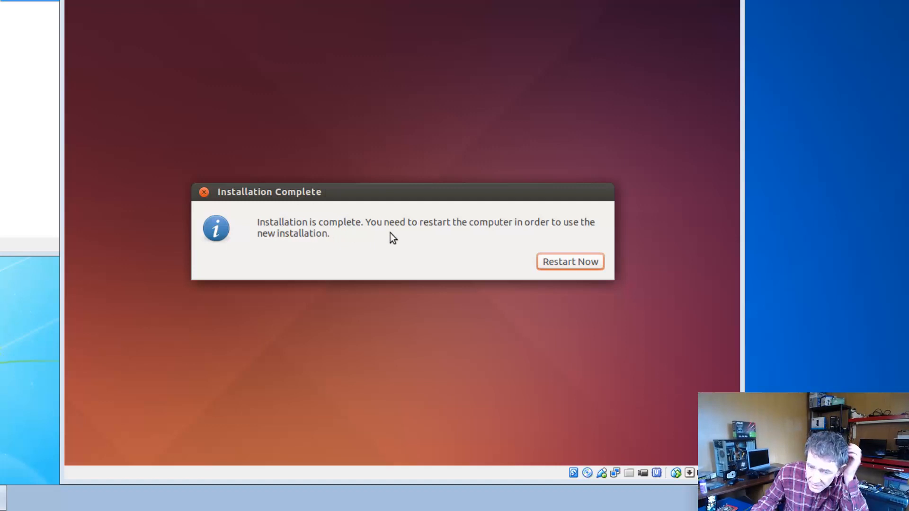
{"action": "mouse_move", "coordinate": [533, 233]}
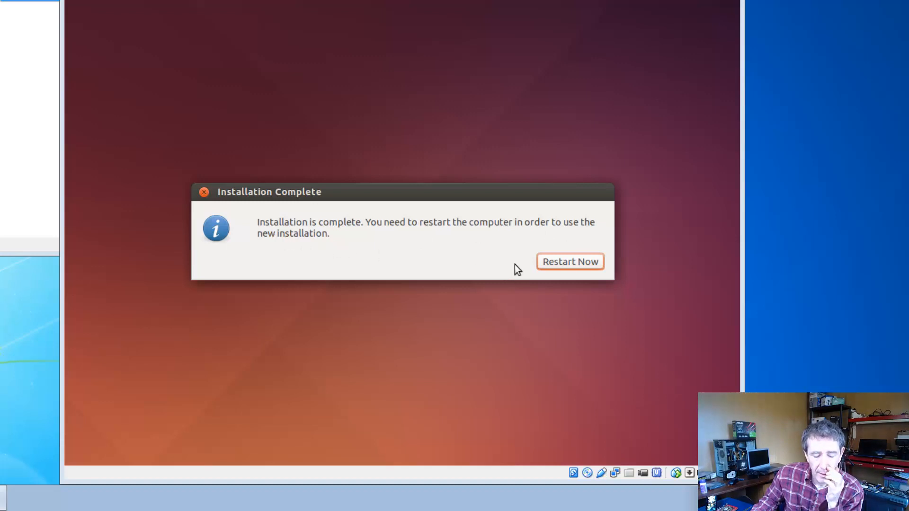
{"action": "mouse_move", "coordinate": [517, 264]}
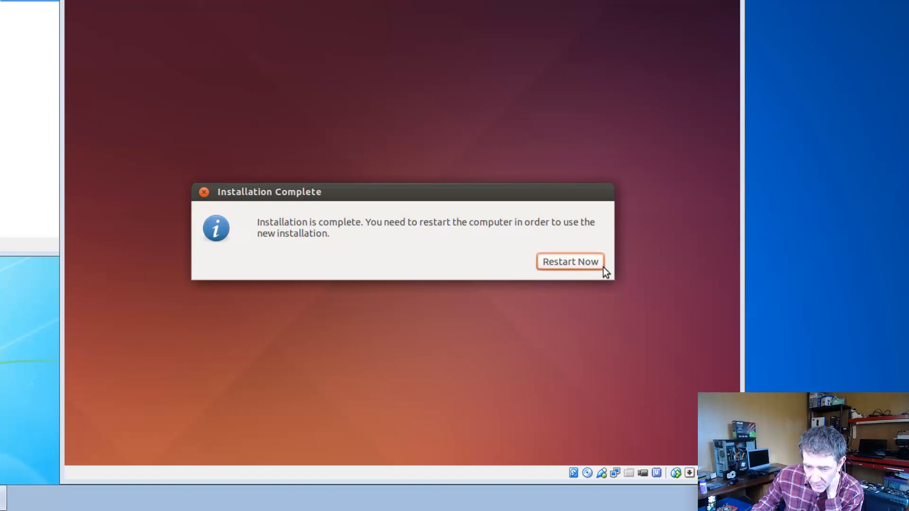
{"action": "mouse_move", "coordinate": [581, 265]}
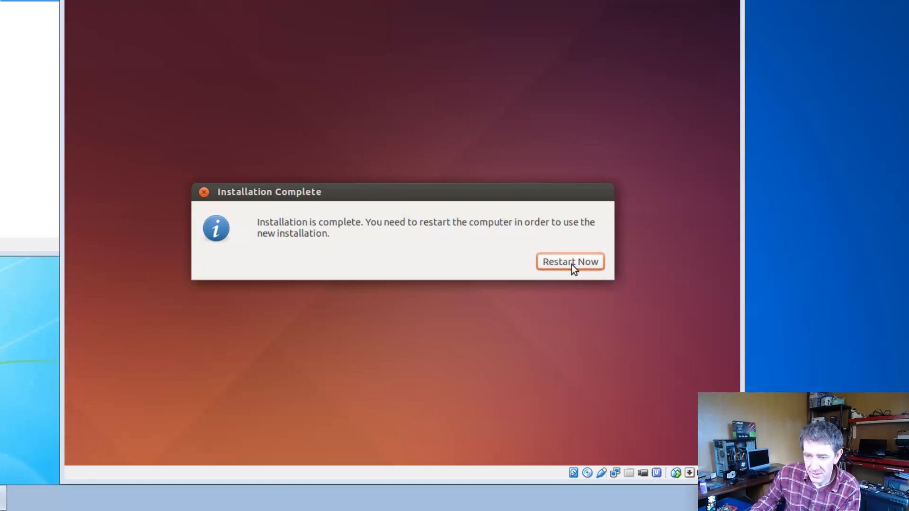
Choose Restart Now in the Installation Complete dialog.
{"action": "left_click", "coordinate": [569, 261]}
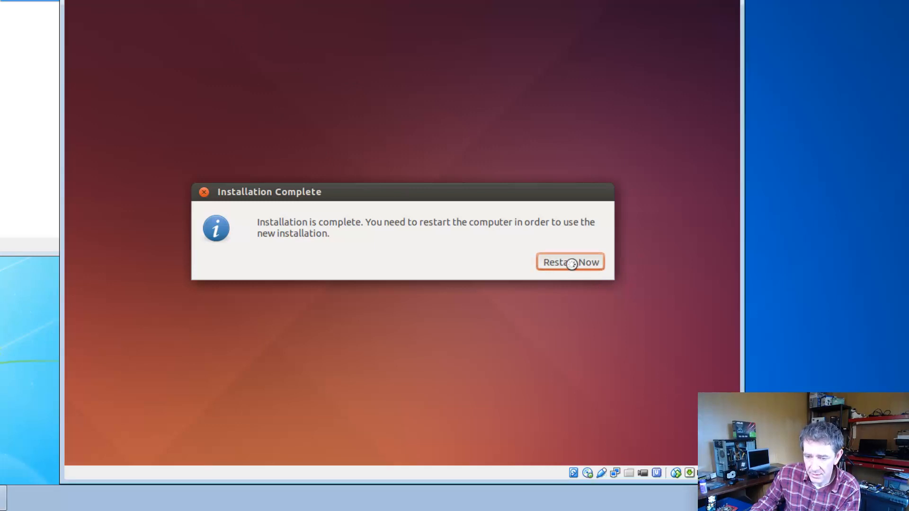
{"action": "left_click", "coordinate": [568, 261]}
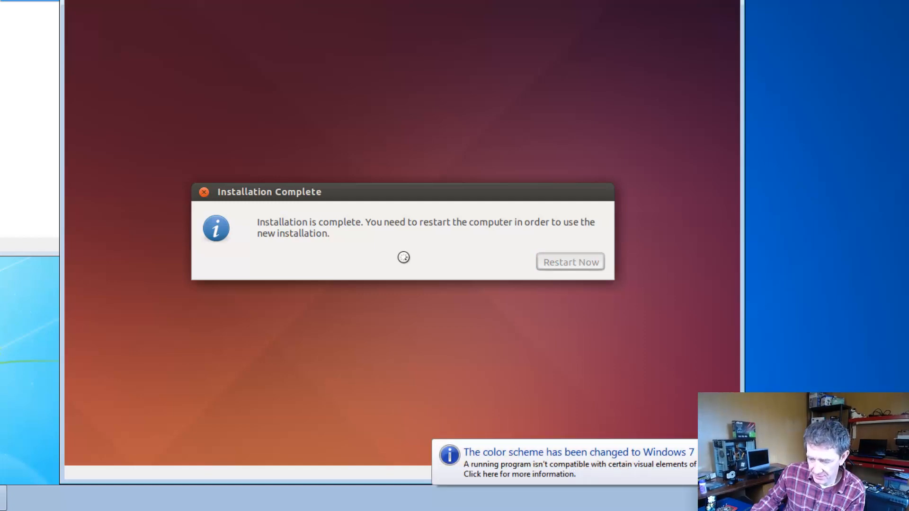
Dismiss the reboot prompt and let Ubuntu boot to its desktop.
{"action": "left_click", "coordinate": [569, 261]}
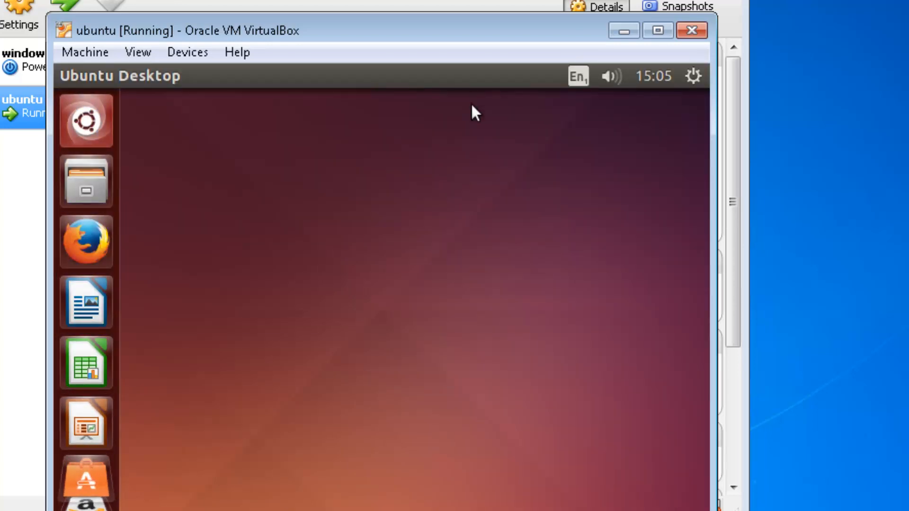
{"action": "mouse_move", "coordinate": [258, 49]}
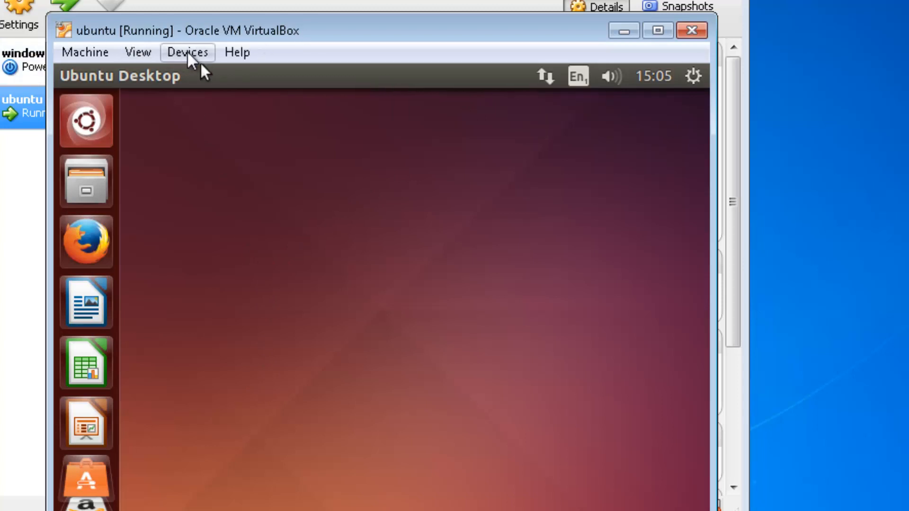
Choose Insert Guest Additions CD image from the VM's Devices menu.
{"action": "left_click", "coordinate": [187, 52]}
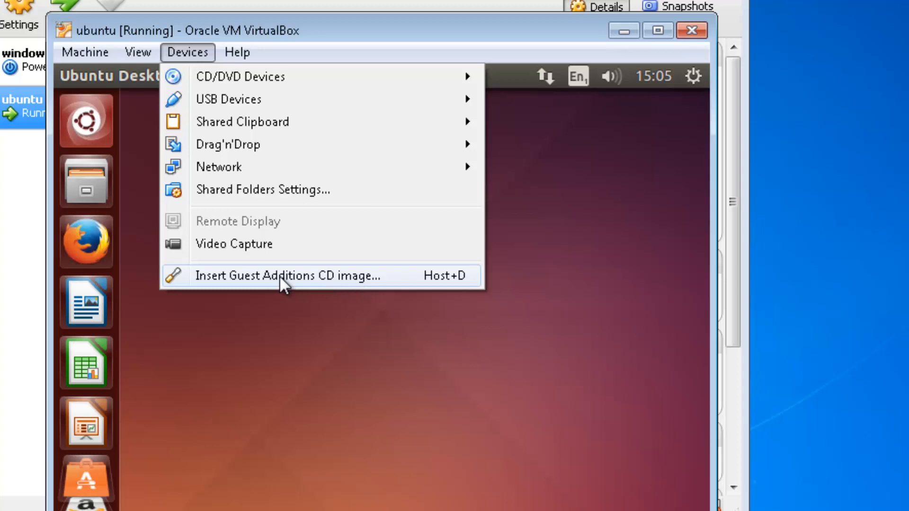
{"action": "left_click", "coordinate": [307, 364]}
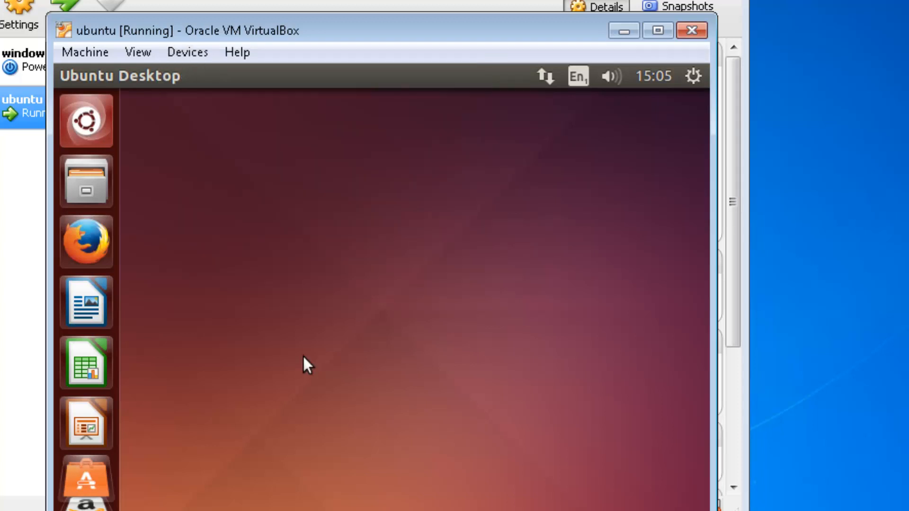
{"action": "mouse_move", "coordinate": [258, 200]}
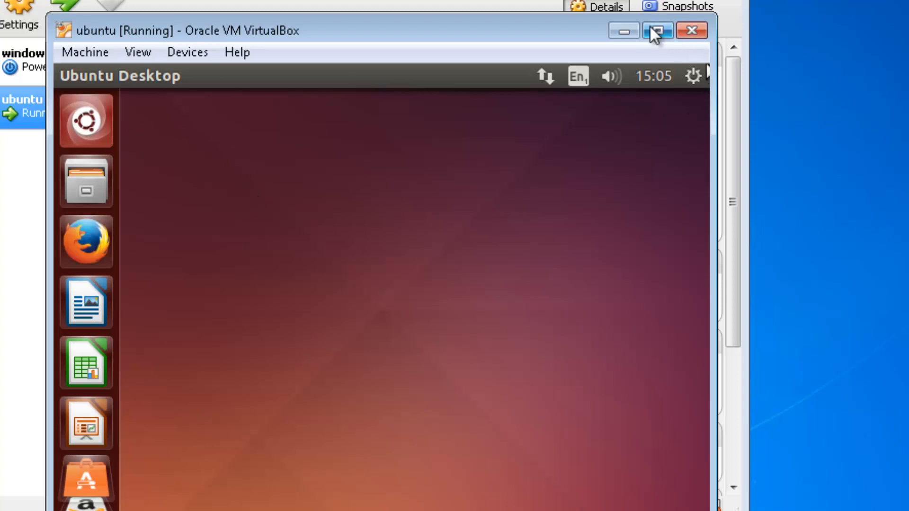
Maximize the VM window and close the Firefox window inside the Ubuntu guest.
{"action": "left_click", "coordinate": [657, 31]}
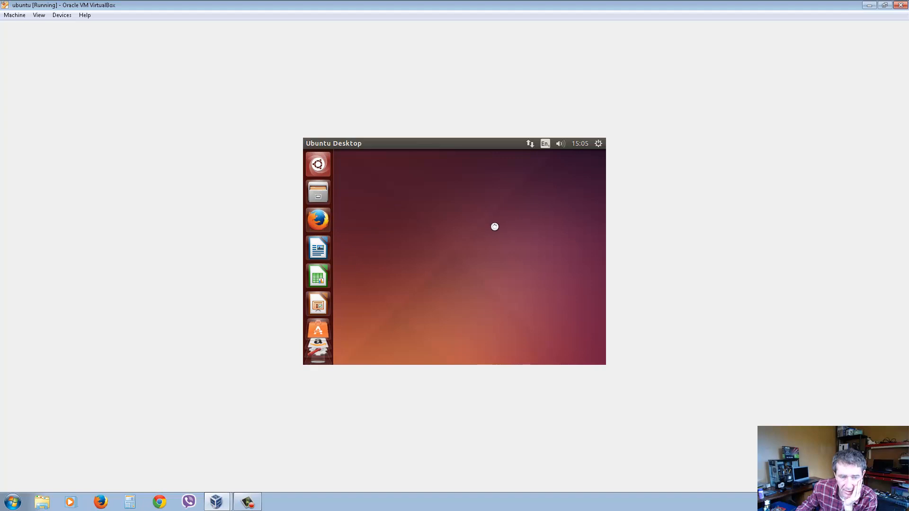
{"action": "mouse_move", "coordinate": [464, 242]}
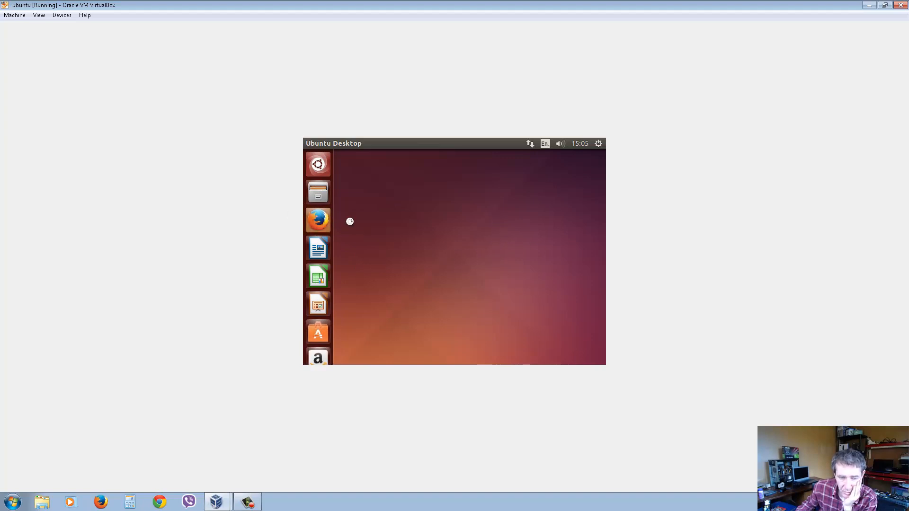
{"action": "mouse_move", "coordinate": [318, 220]}
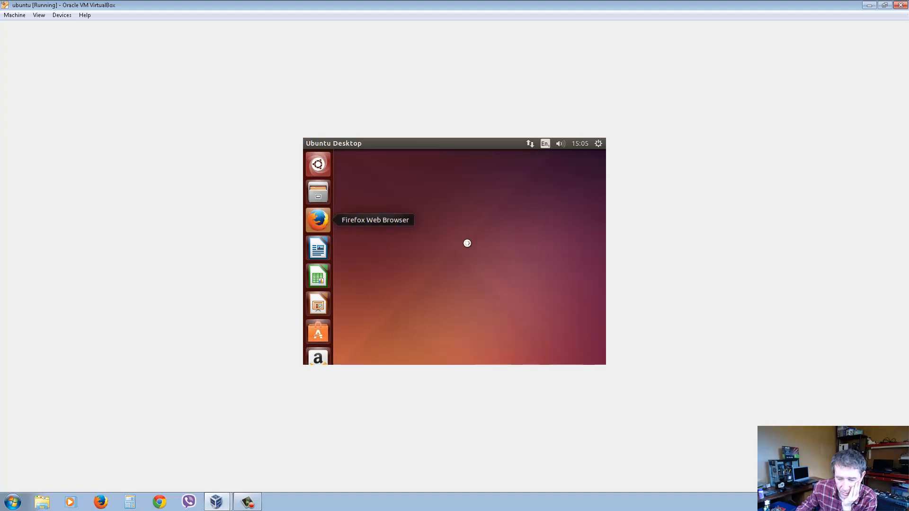
{"action": "left_click", "coordinate": [317, 219]}
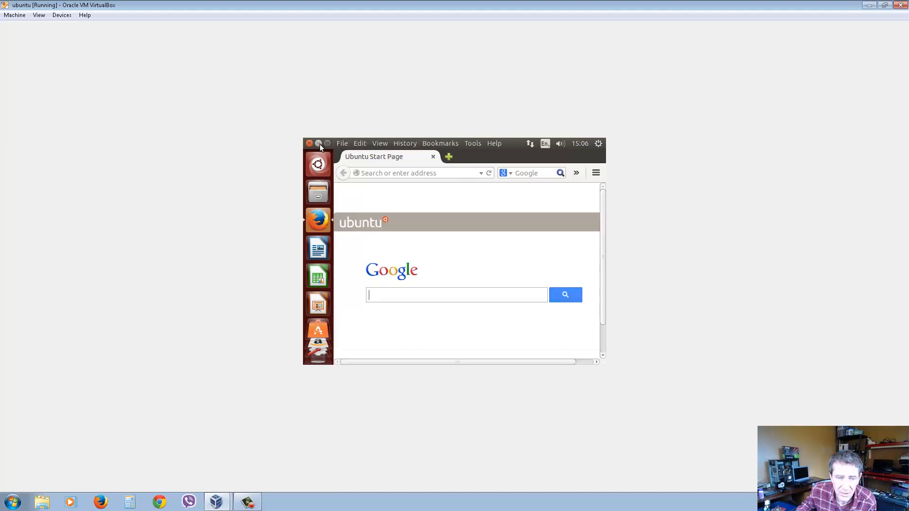
{"action": "left_click", "coordinate": [310, 143]}
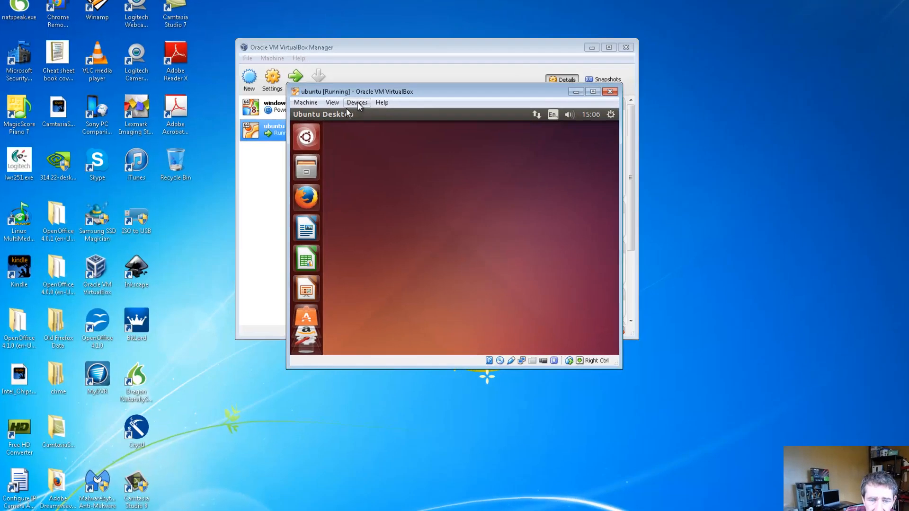
Insert the Guest Additions CD image from Devices and return to VirtualBox Manager.
{"action": "left_click", "coordinate": [356, 103]}
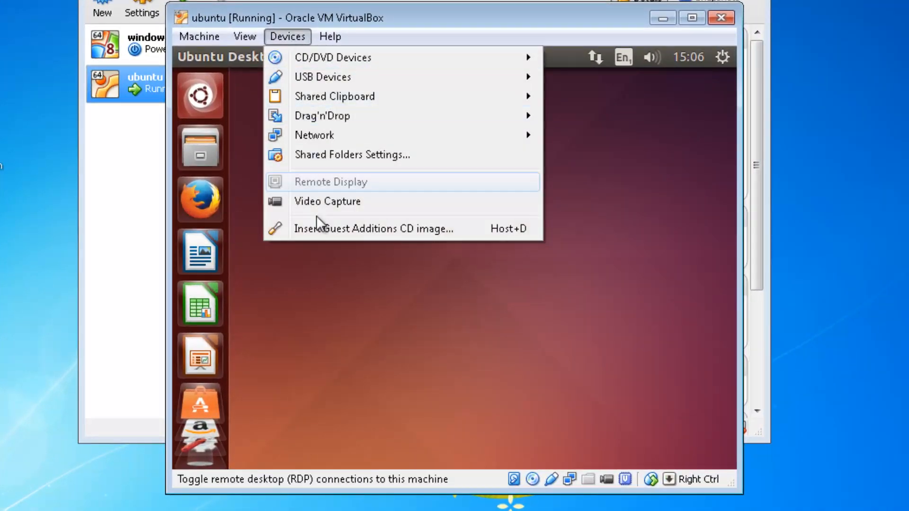
{"action": "left_click", "coordinate": [286, 36]}
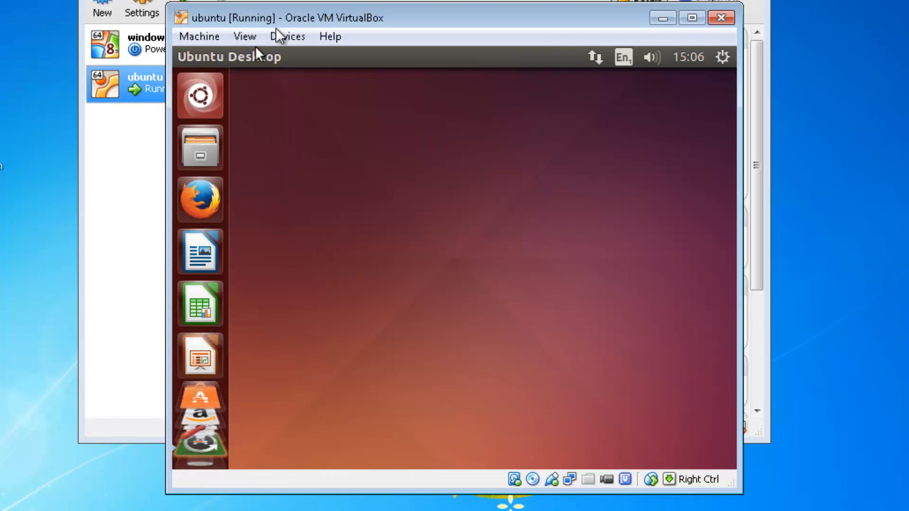
{"action": "left_click", "coordinate": [286, 36]}
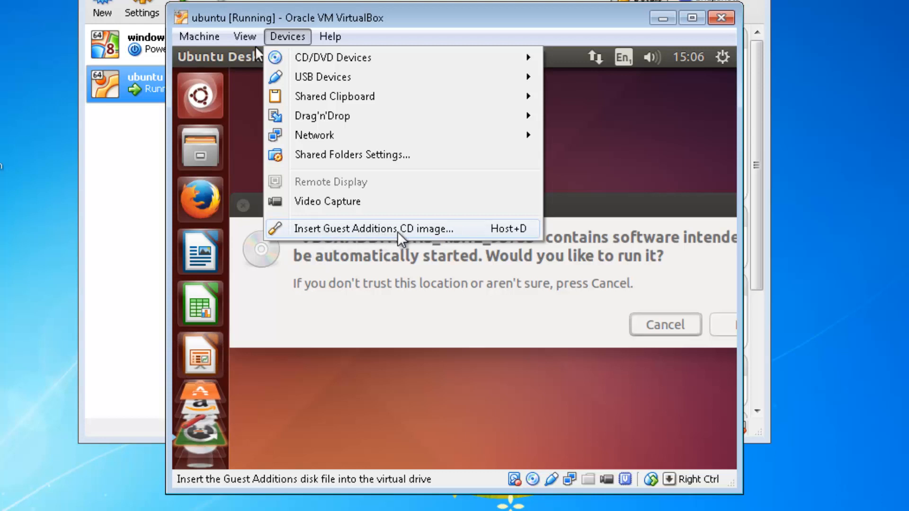
{"action": "mouse_move", "coordinate": [417, 240]}
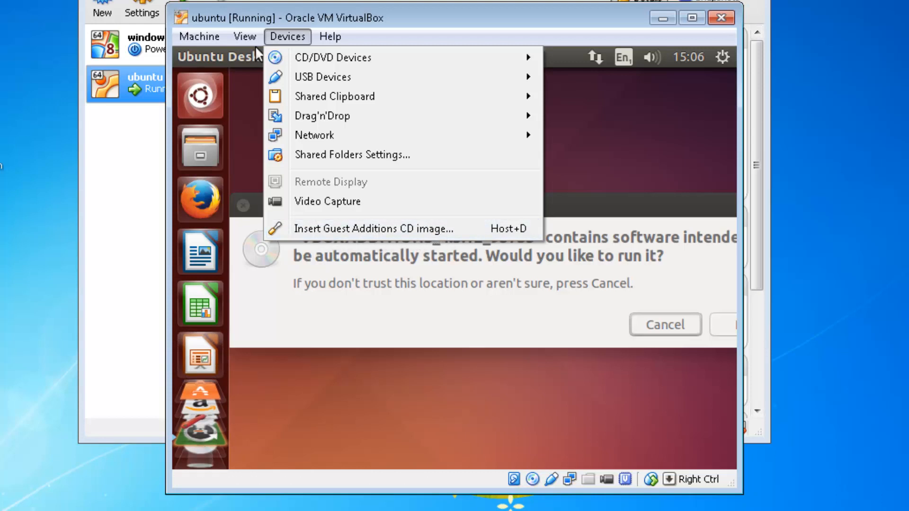
{"action": "left_click", "coordinate": [330, 36]}
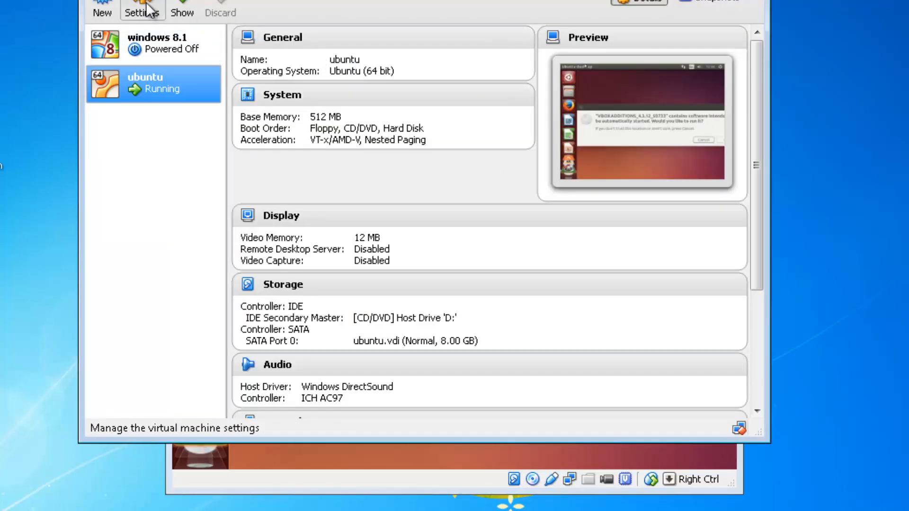
Open and then cancel the New virtual machine wizard in VirtualBox Manager.
{"action": "left_click", "coordinate": [103, 8]}
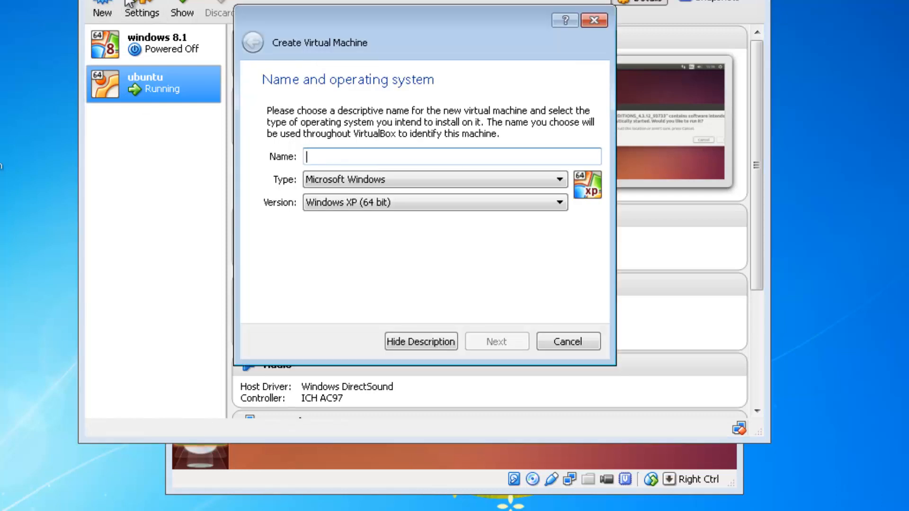
{"action": "left_click", "coordinate": [566, 341]}
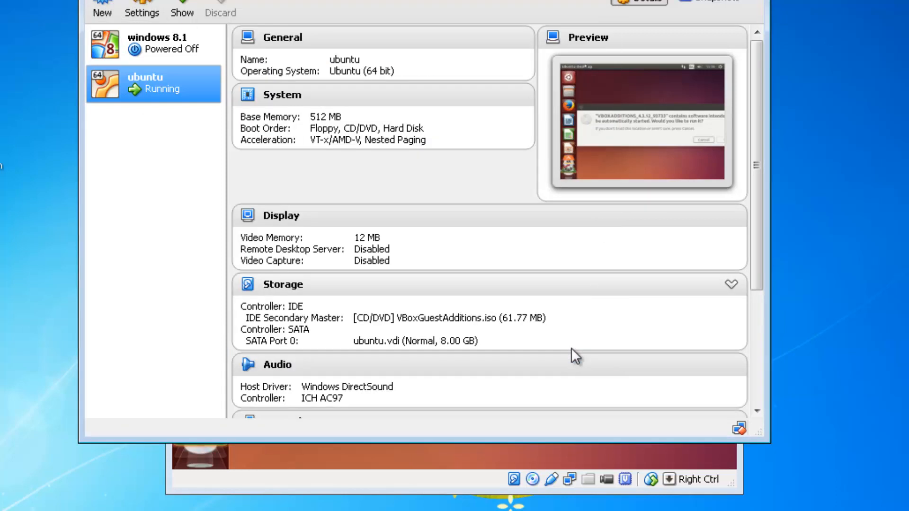
{"action": "mouse_move", "coordinate": [208, 84]}
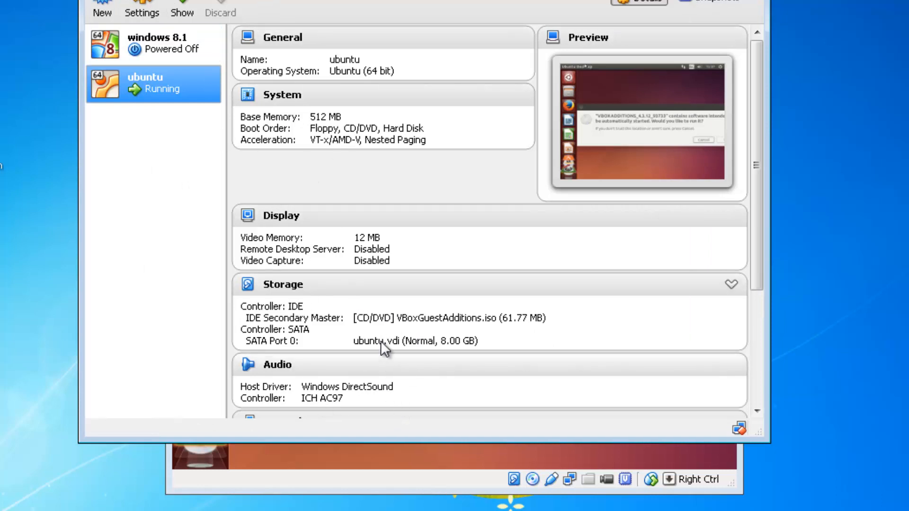
{"action": "mouse_move", "coordinate": [423, 336]}
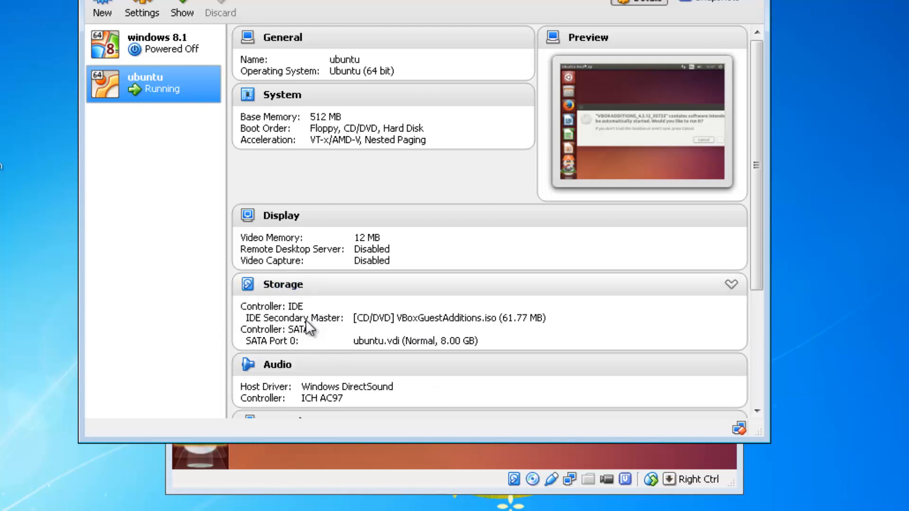
{"action": "mouse_move", "coordinate": [433, 333]}
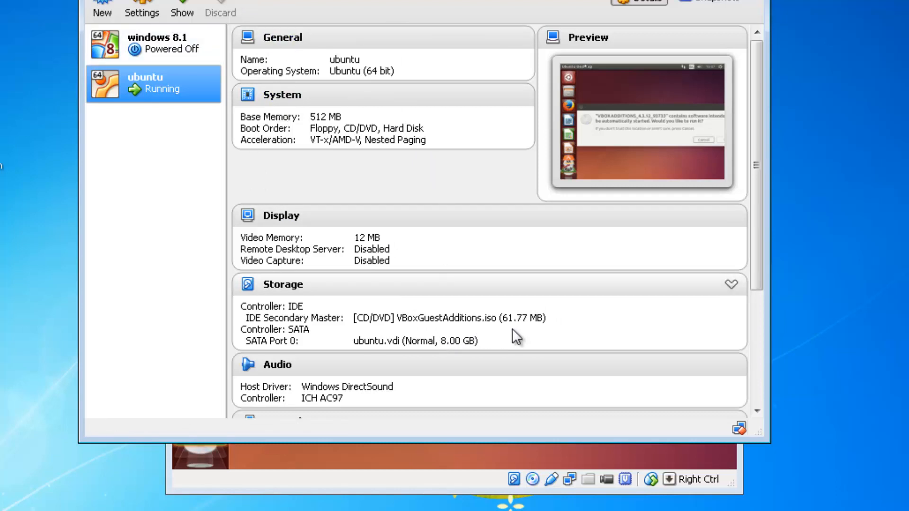
{"action": "mouse_move", "coordinate": [645, 313]}
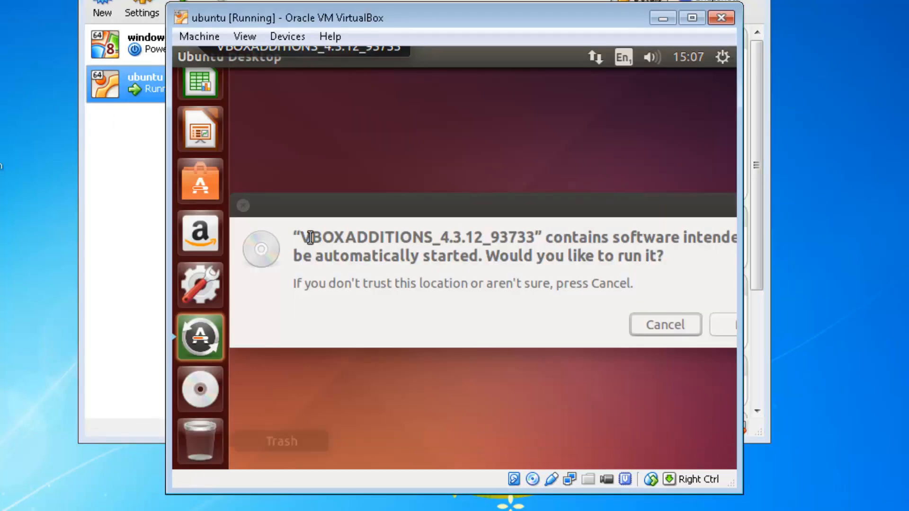
Browse the Devices menu, then accept running the VBOXADDITIONS autorun software.
{"action": "left_click", "coordinate": [286, 36]}
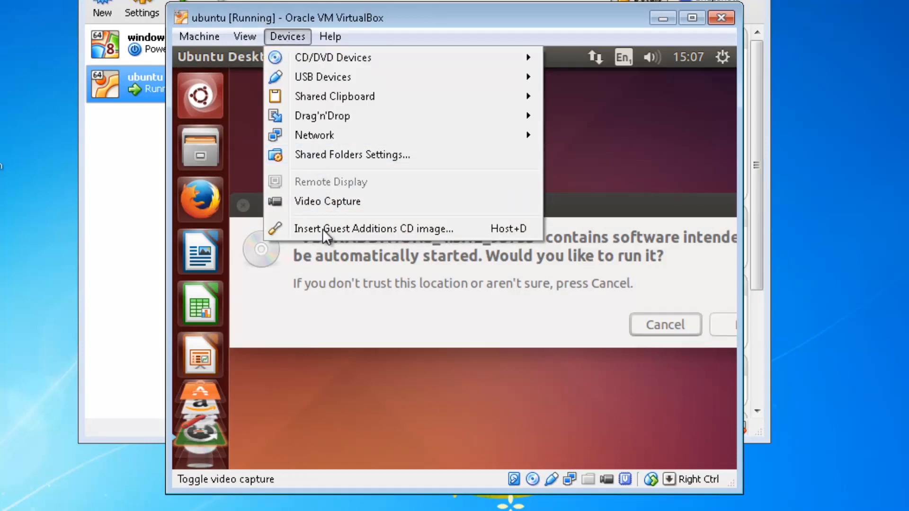
{"action": "mouse_move", "coordinate": [413, 240]}
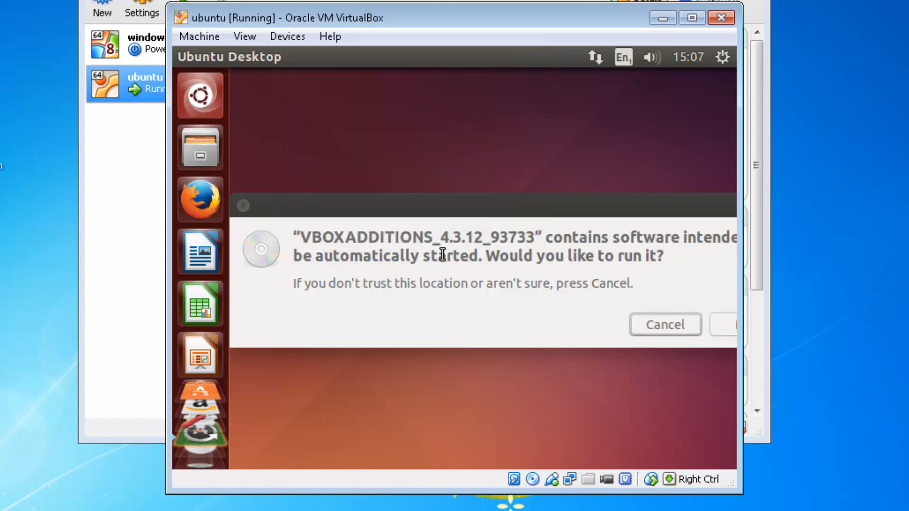
{"action": "mouse_move", "coordinate": [498, 227]}
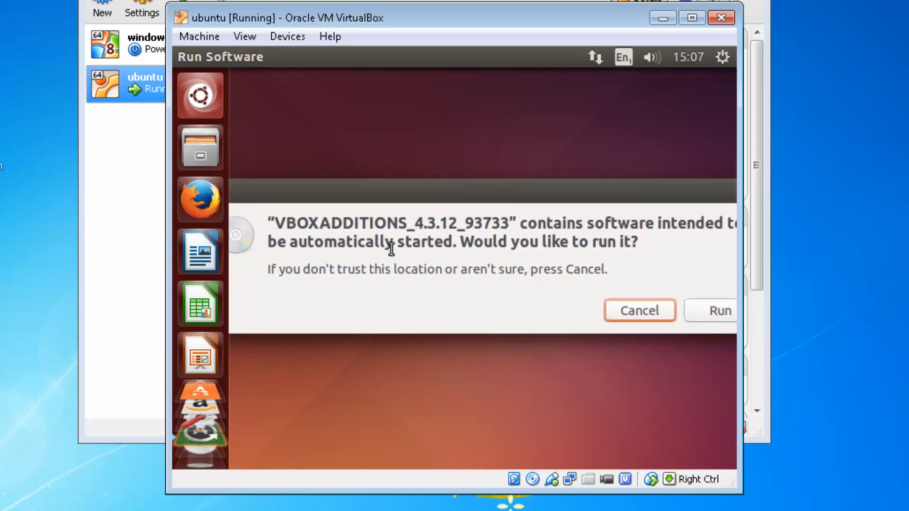
{"action": "mouse_move", "coordinate": [574, 196]}
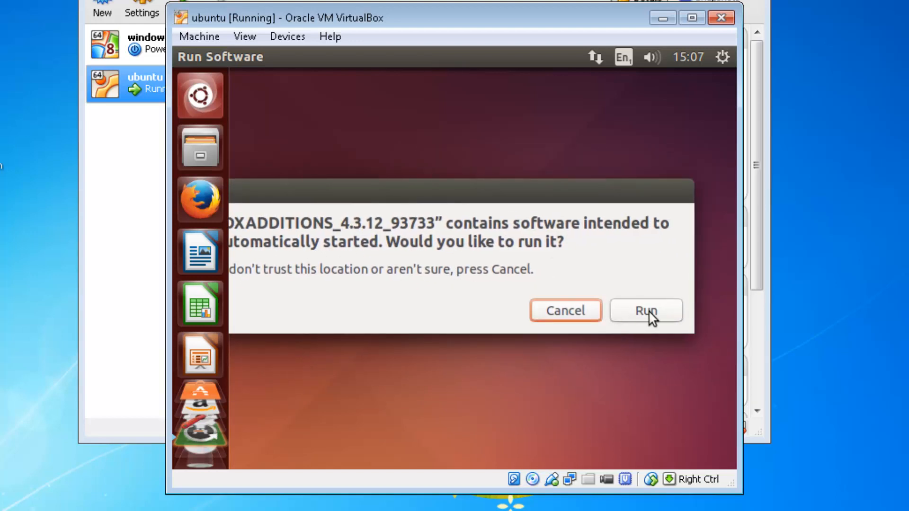
{"action": "left_click", "coordinate": [646, 310]}
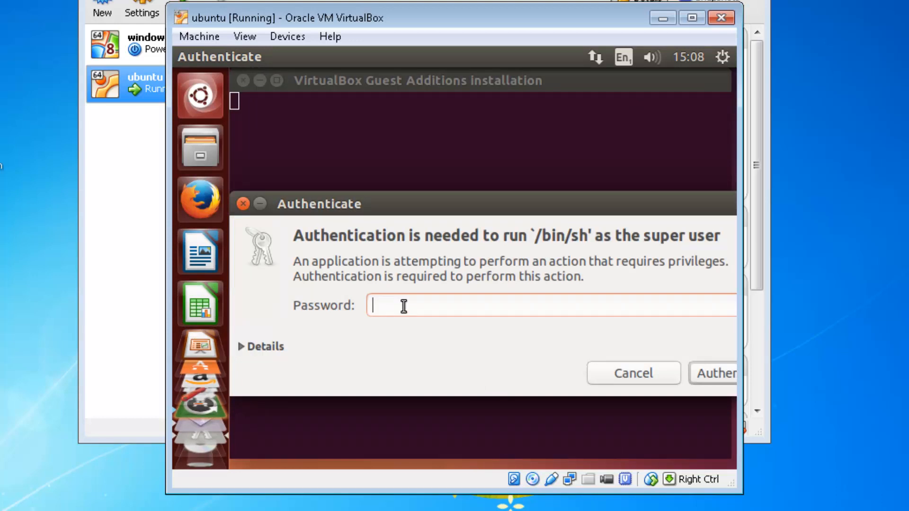
Authenticate with the password, let Guest Additions install, and close the terminal with Return.
{"action": "type", "text": "••"}
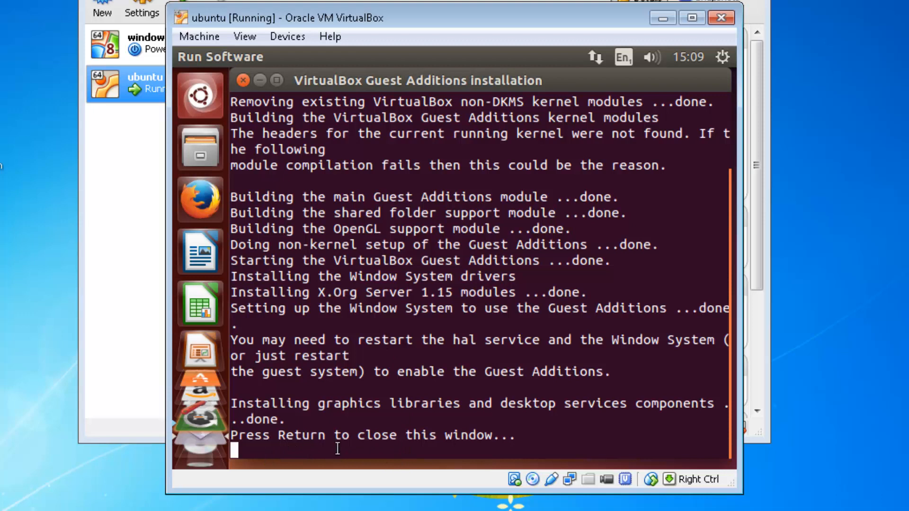
{"action": "mouse_move", "coordinate": [565, 432]}
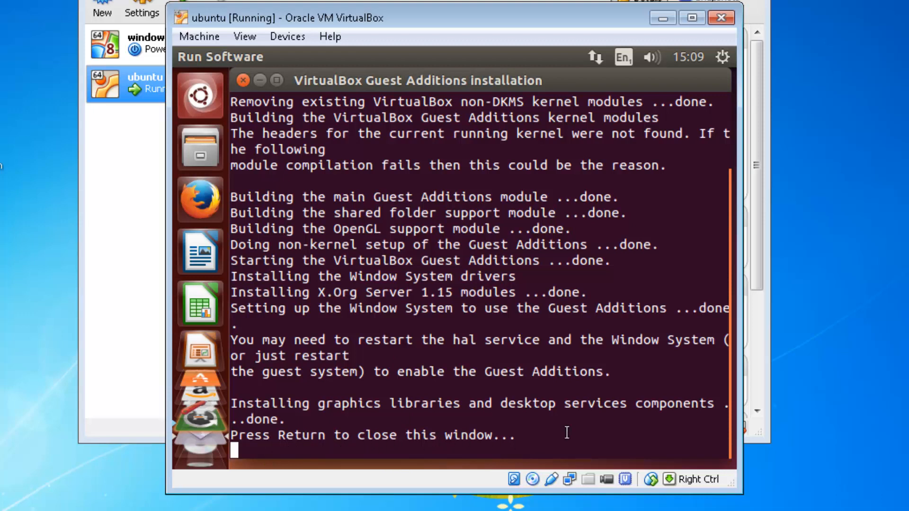
{"action": "mouse_move", "coordinate": [567, 438]}
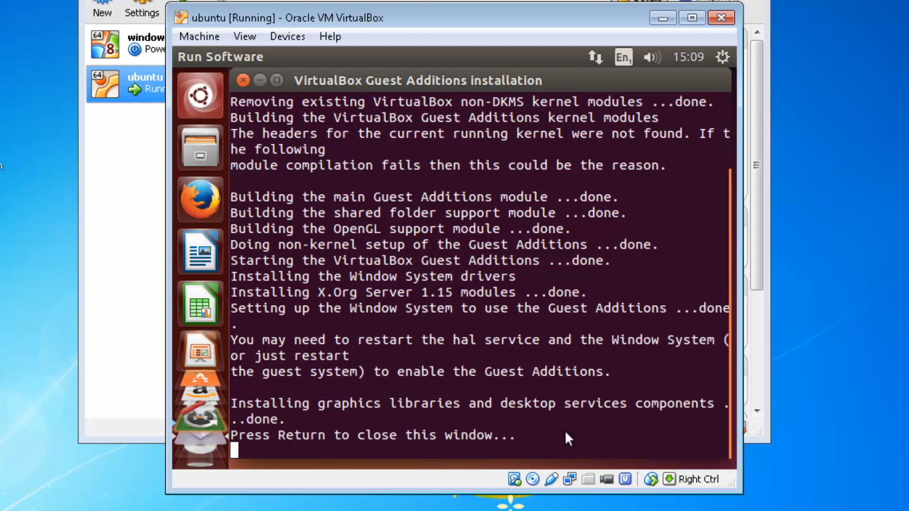
{"action": "key", "text": "Return"}
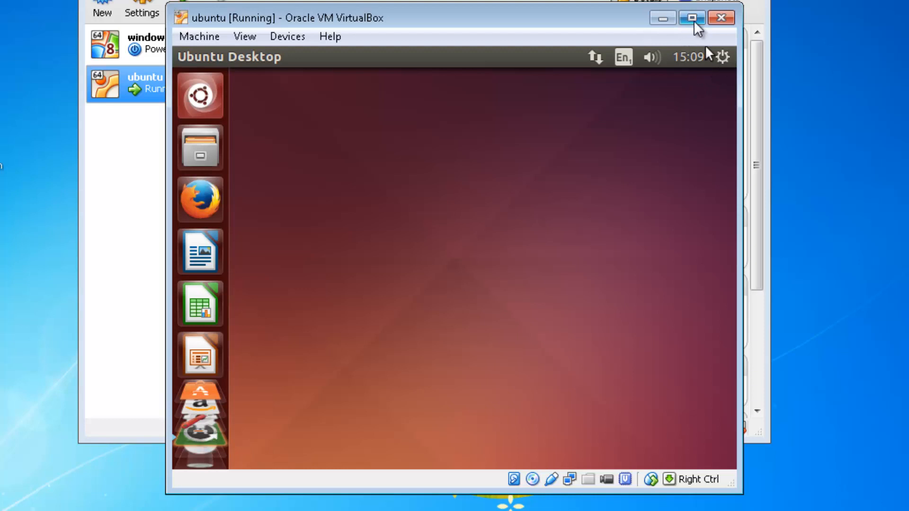
Restart Ubuntu through the gear menu's Shut Down… dialog.
{"action": "left_click", "coordinate": [721, 56]}
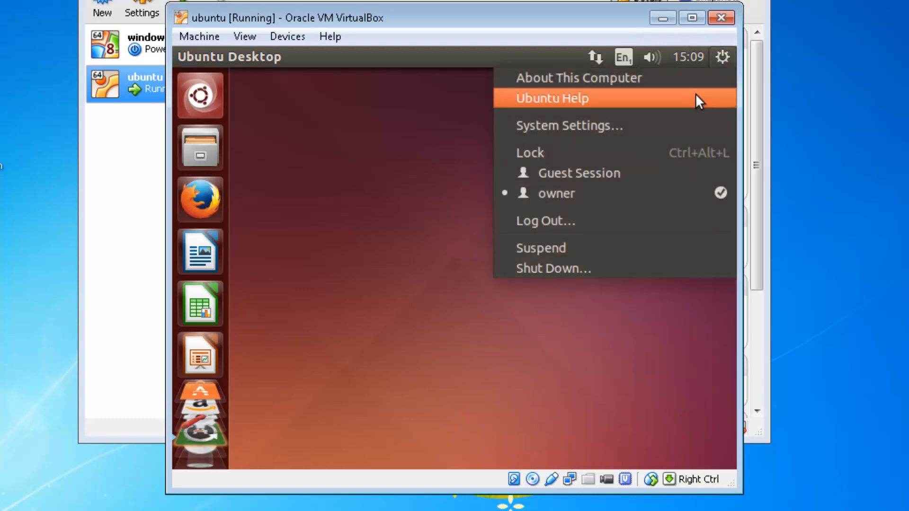
{"action": "mouse_move", "coordinate": [552, 268]}
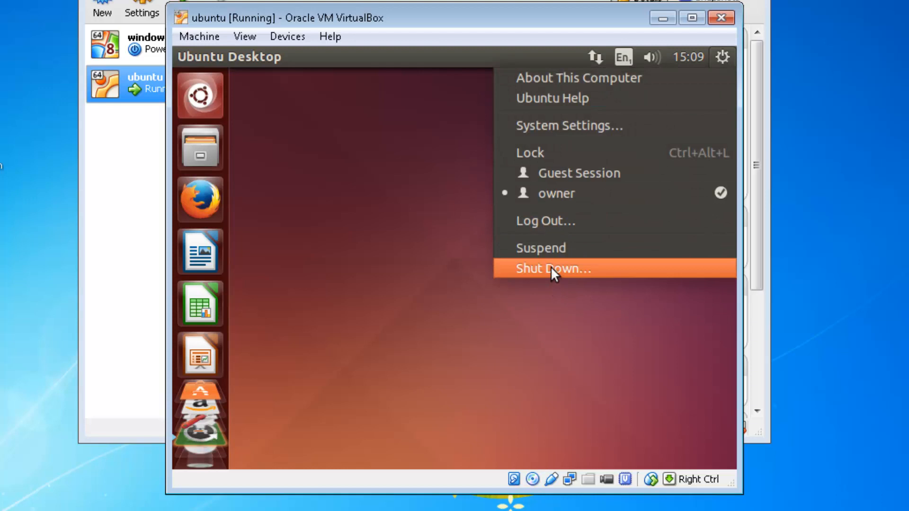
{"action": "left_click", "coordinate": [622, 57]}
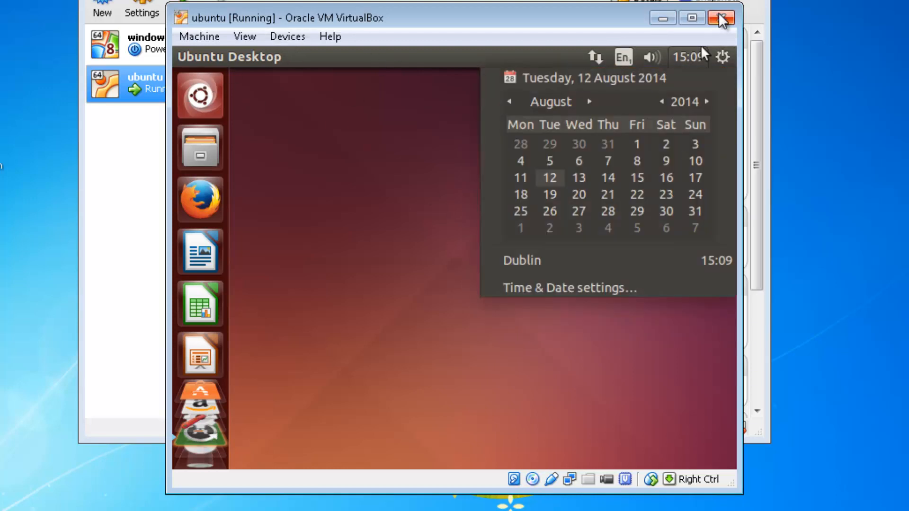
{"action": "left_click", "coordinate": [722, 57]}
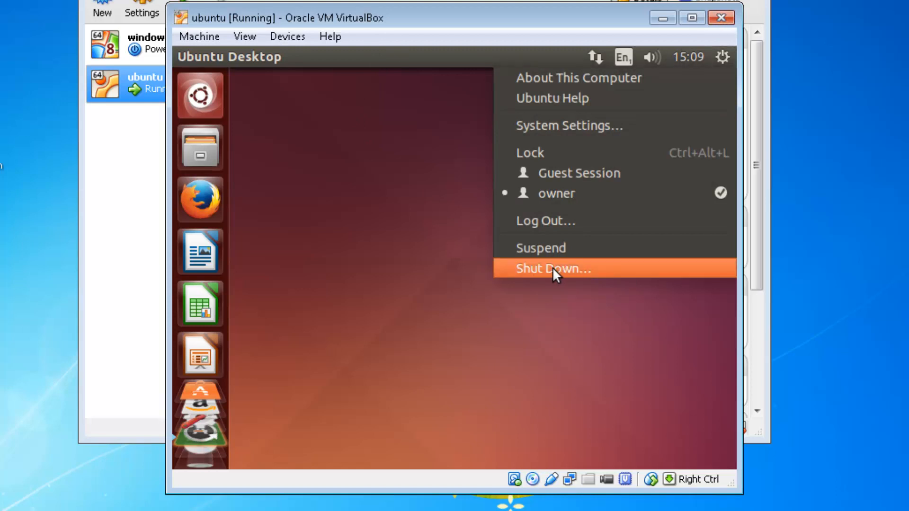
{"action": "left_click", "coordinate": [553, 268]}
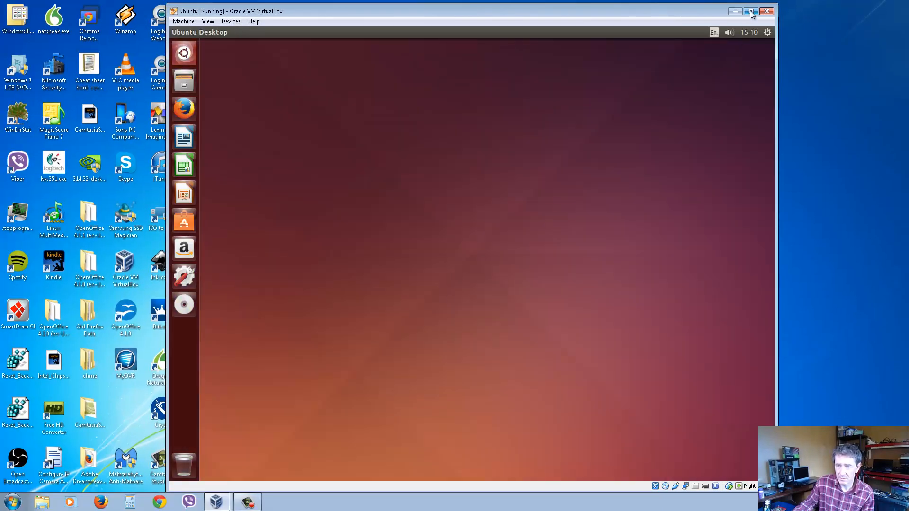
Maximize the ubuntu VM window, browse the Devices menu, then close the VM window.
{"action": "left_click", "coordinate": [751, 11]}
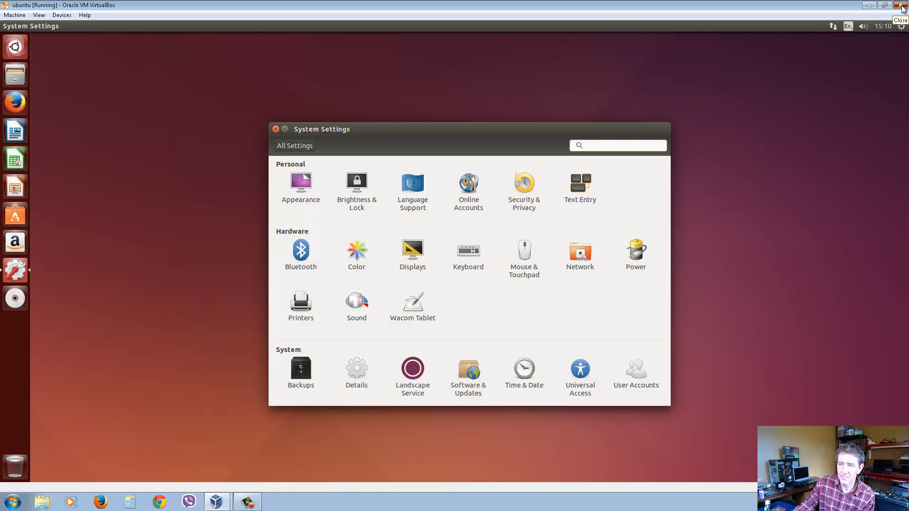
{"action": "left_click", "coordinate": [61, 15]}
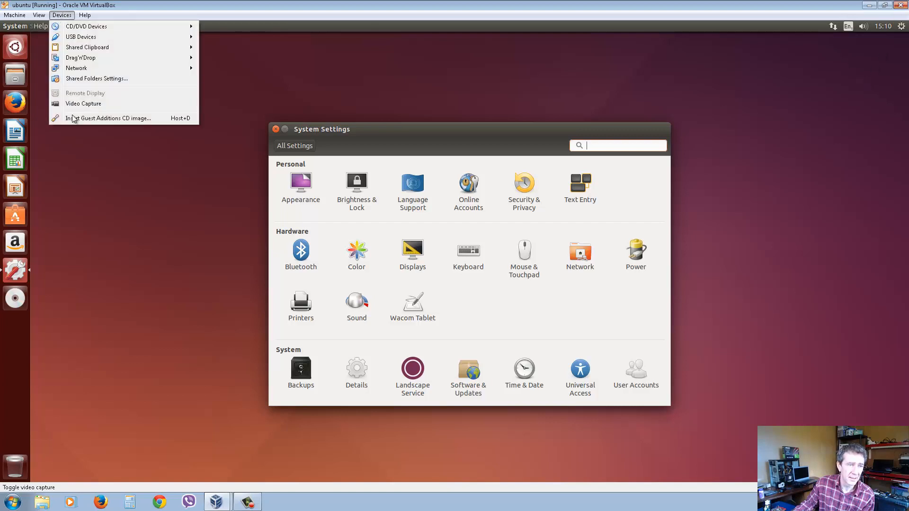
{"action": "mouse_move", "coordinate": [124, 122]}
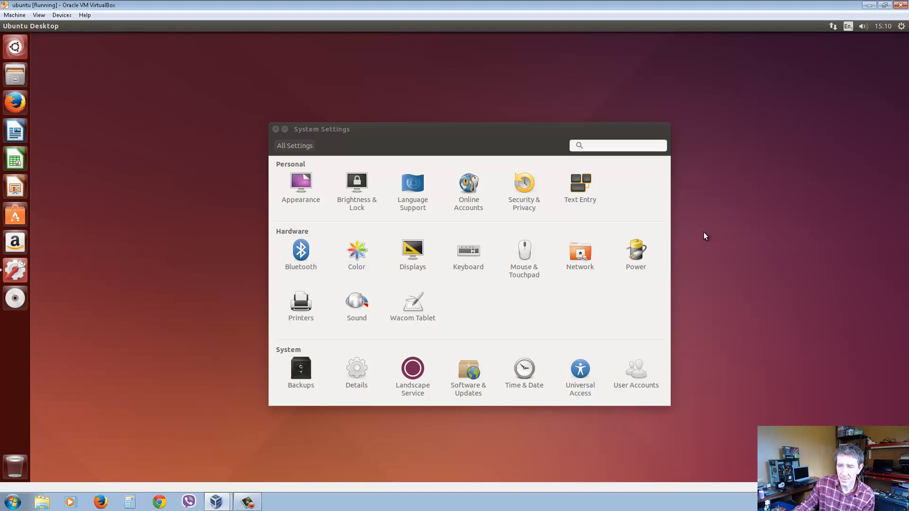
{"action": "mouse_move", "coordinate": [79, 138]}
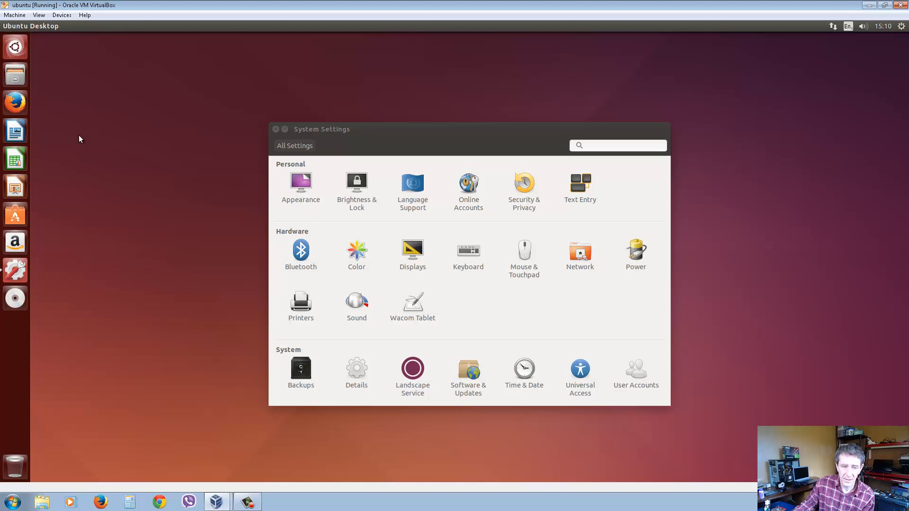
{"action": "mouse_move", "coordinate": [15, 102]}
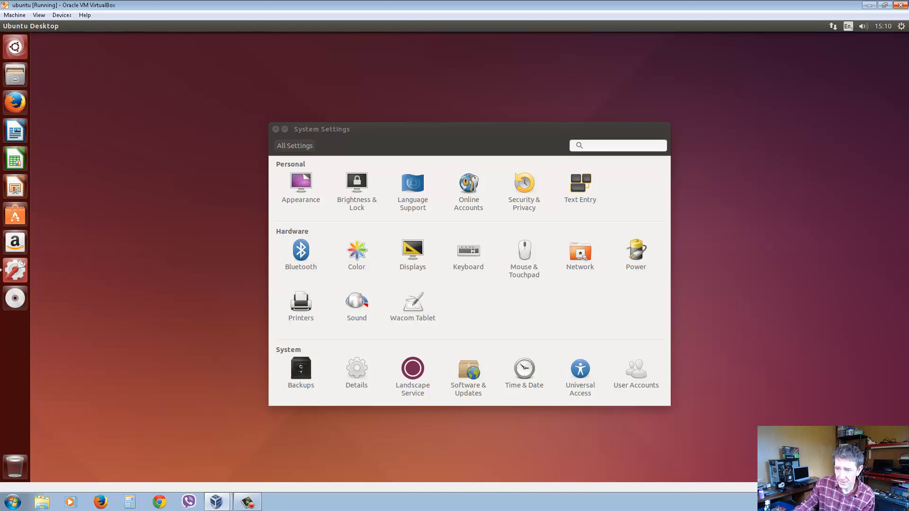
{"action": "mouse_move", "coordinate": [902, 6]}
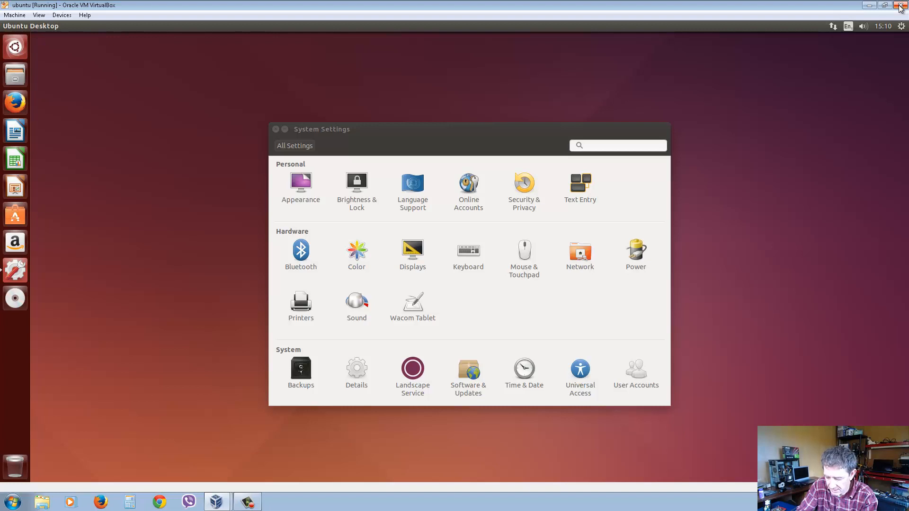
{"action": "left_click", "coordinate": [884, 6]}
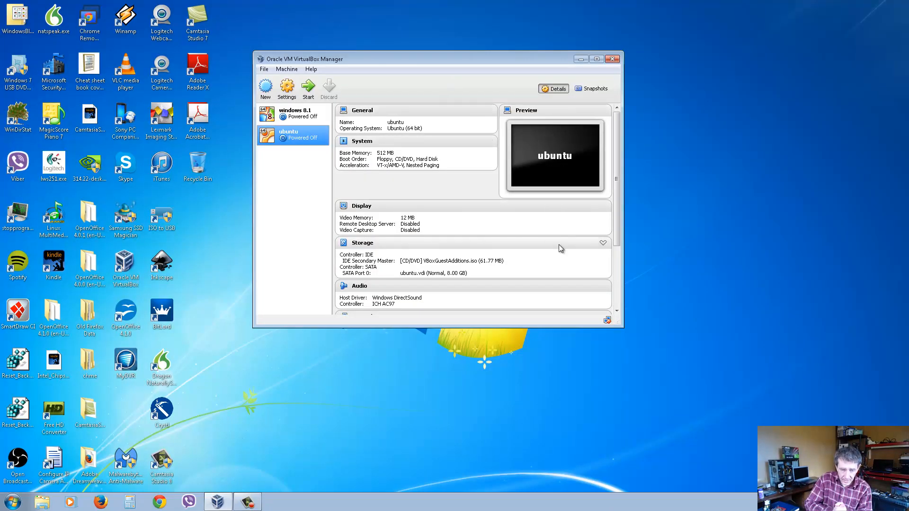
{"action": "mouse_move", "coordinate": [449, 268]}
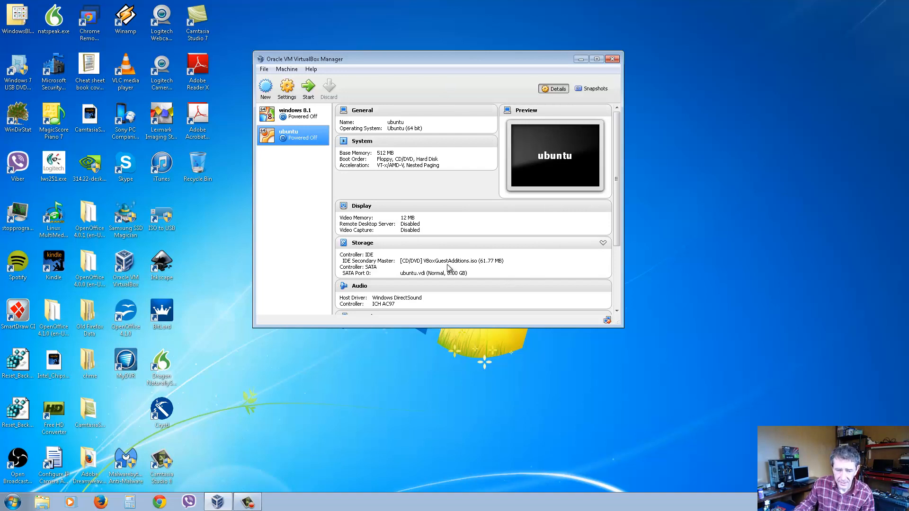
{"action": "mouse_move", "coordinate": [457, 300]}
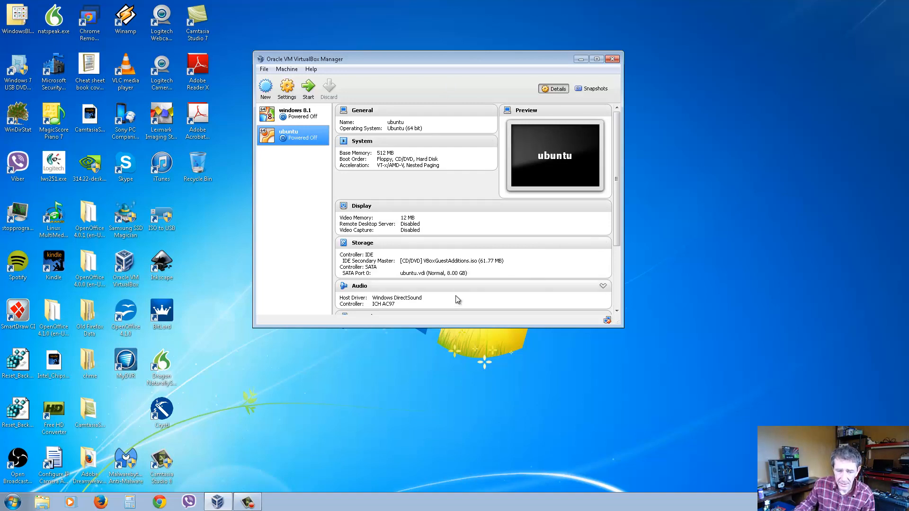